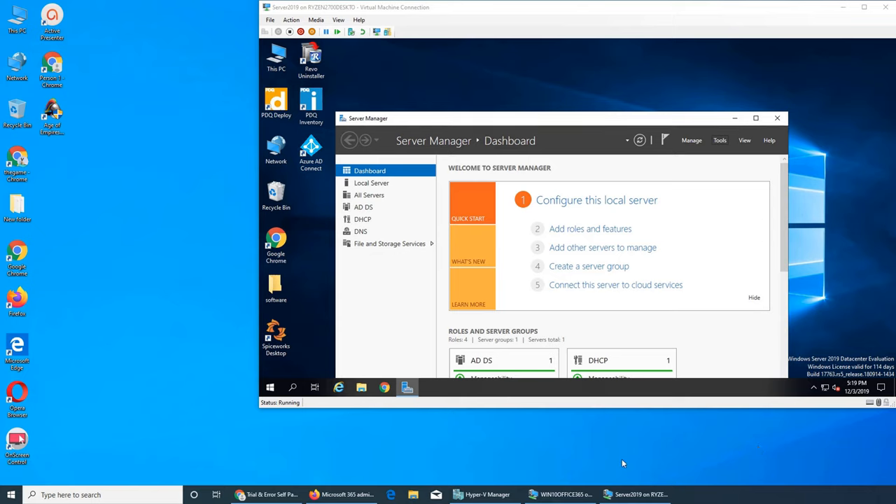
pyautogui.moveTo(624, 462)
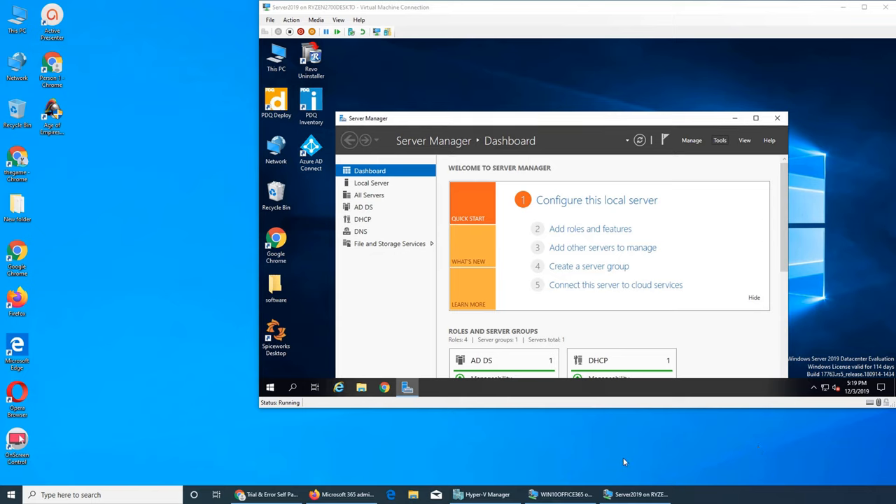
pyautogui.moveTo(629, 460)
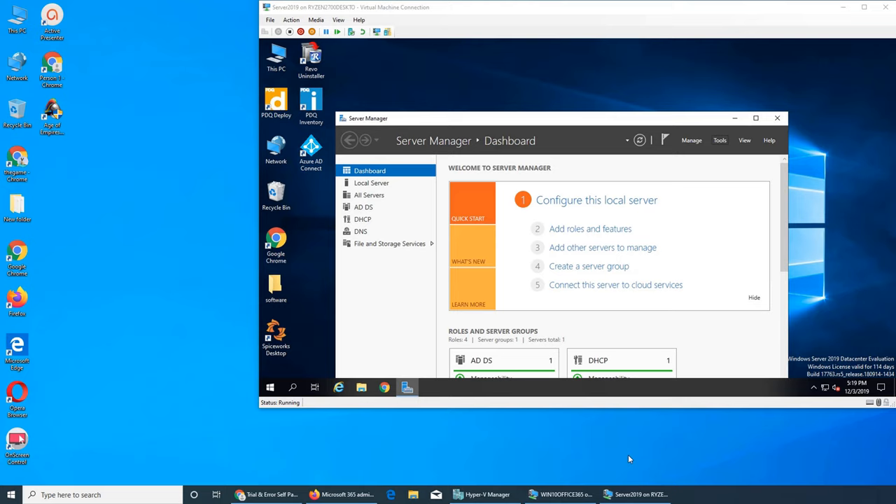
pyautogui.moveTo(756, 393)
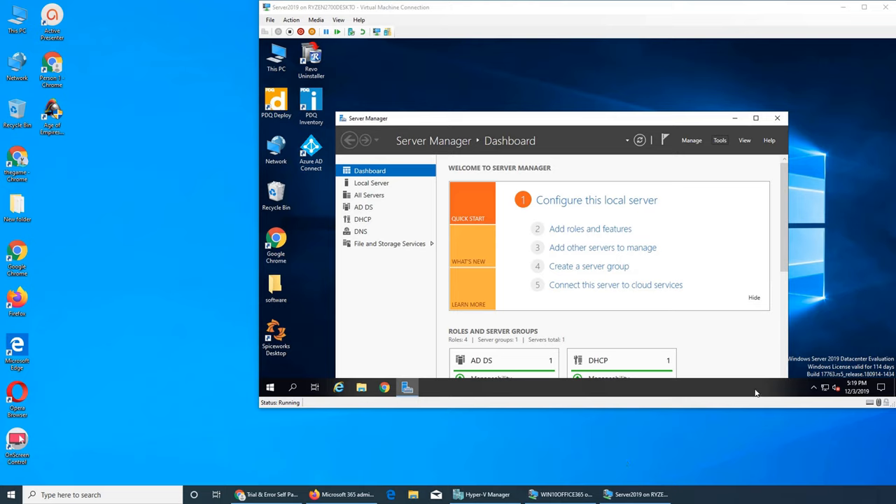
pyautogui.moveTo(561, 494)
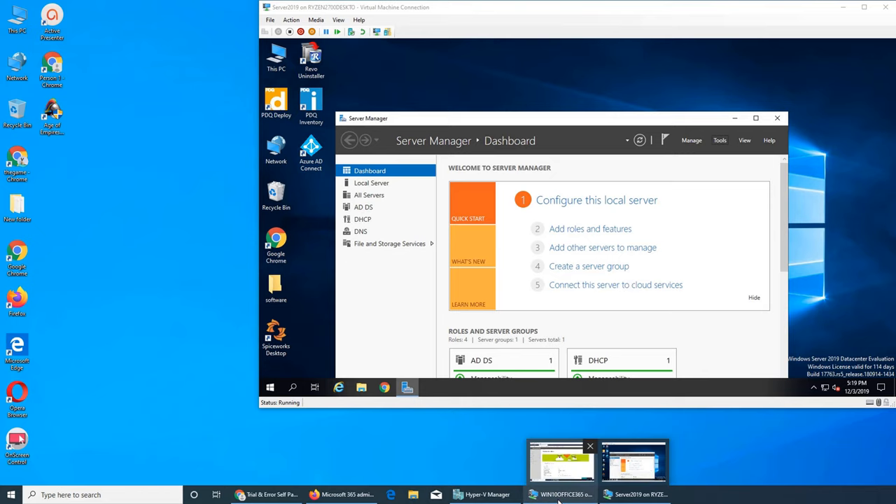
pyautogui.moveTo(560, 462)
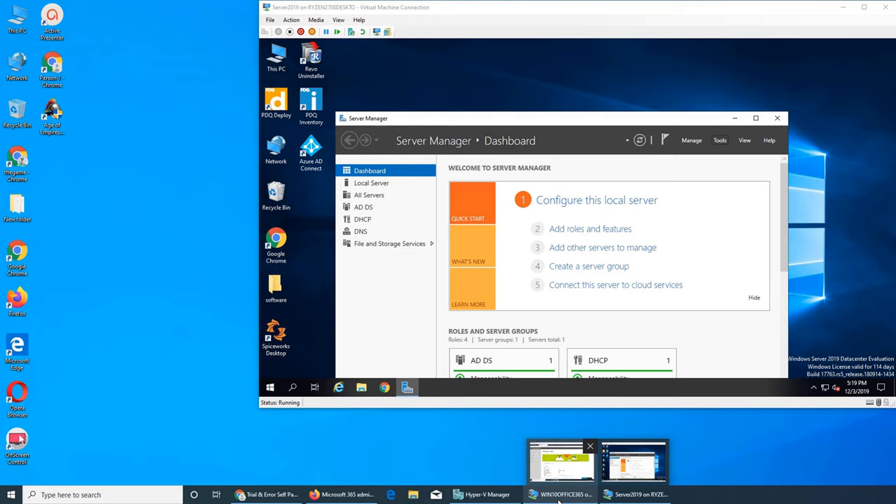
pyautogui.moveTo(160, 237)
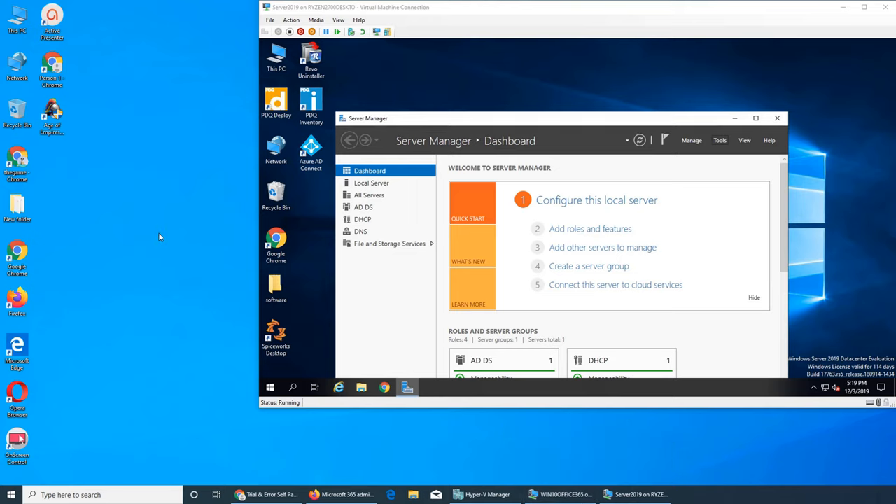
pyautogui.moveTo(502, 479)
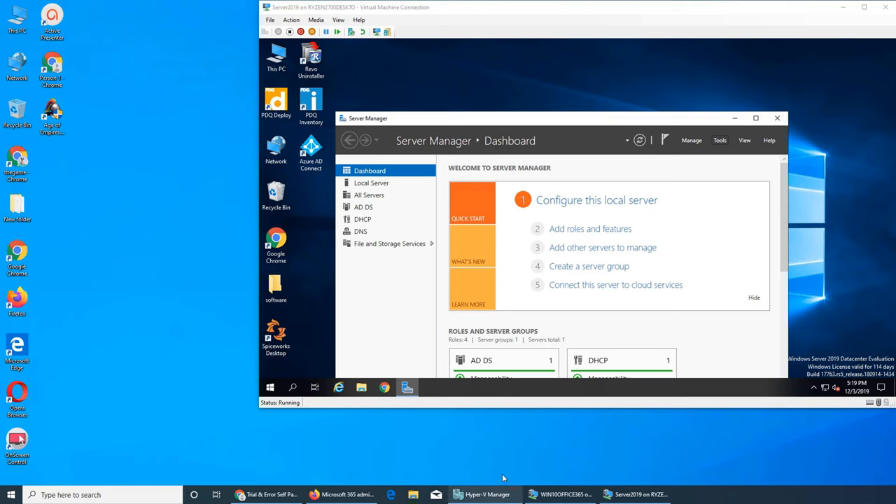
# Switch to the WIN10OFFICE365 VM, where Directory Sync Status shows sync enabled, last synced 21 minutes ago.
pyautogui.click(560, 494)
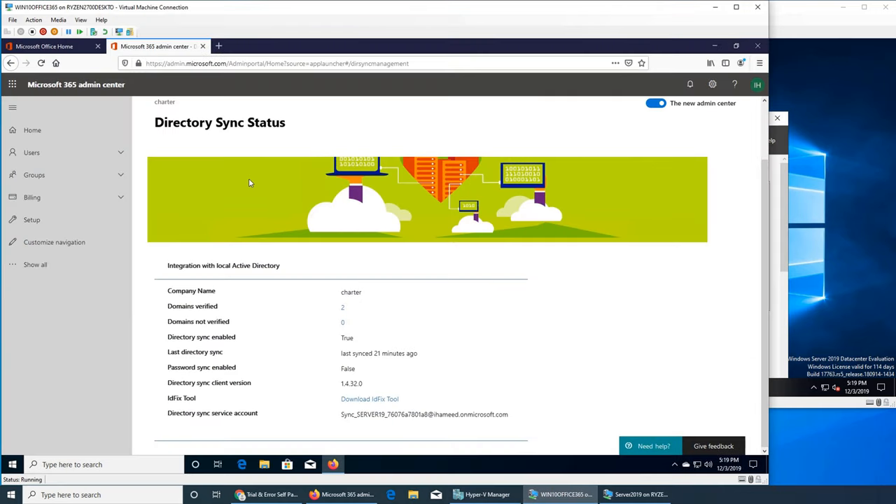
pyautogui.moveTo(343, 223)
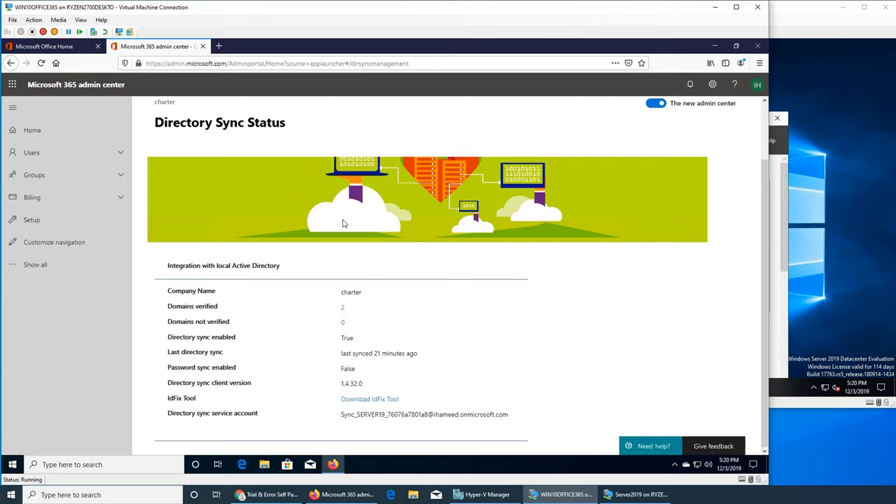
pyautogui.moveTo(525, 269)
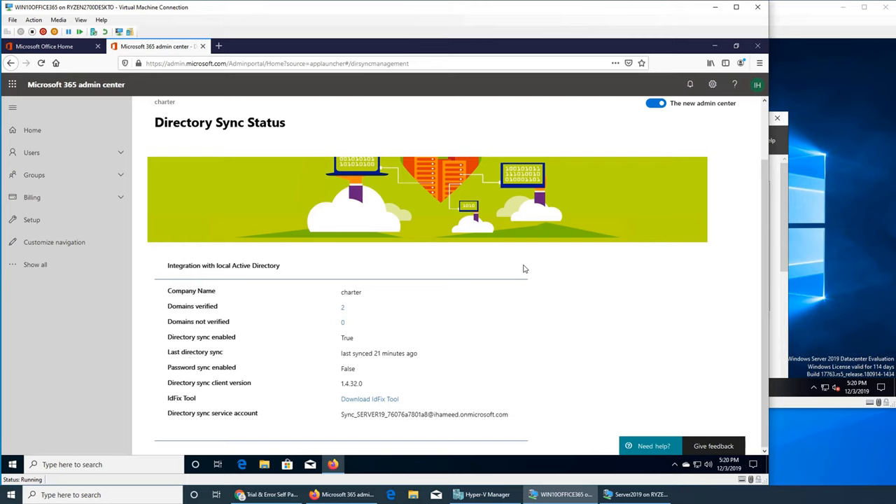
pyautogui.moveTo(538, 266)
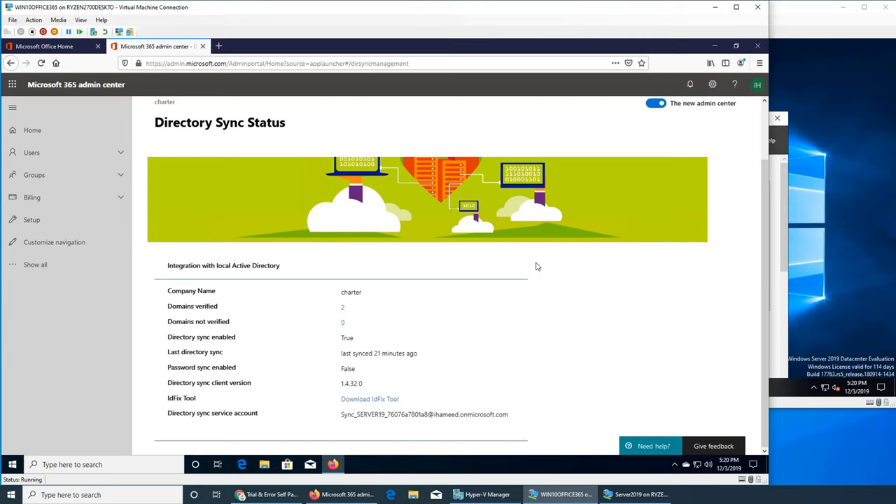
pyautogui.moveTo(542, 265)
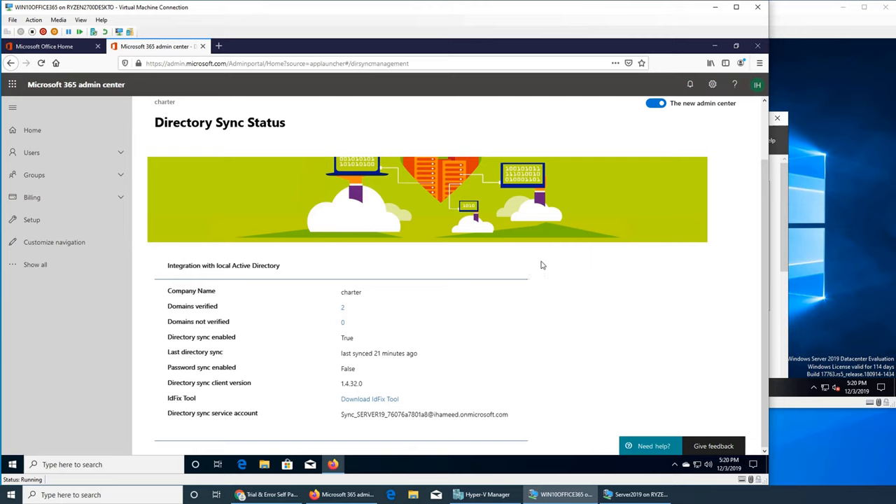
pyautogui.moveTo(603, 170)
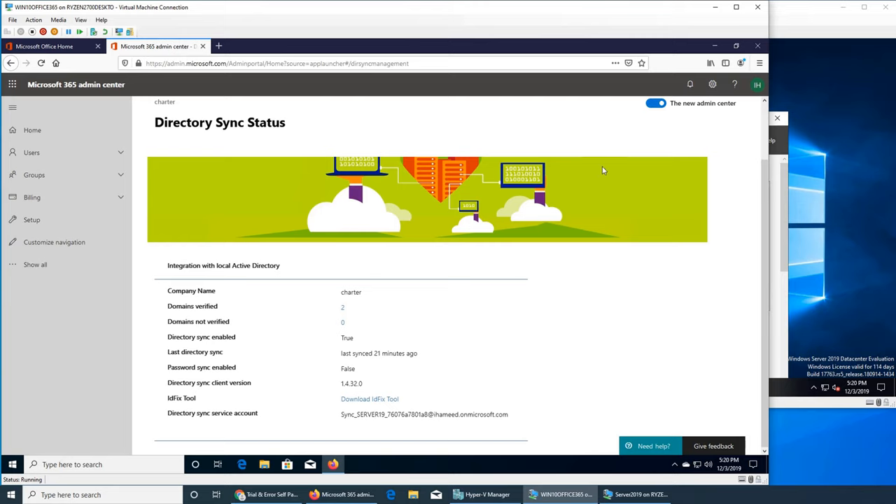
pyautogui.moveTo(607, 164)
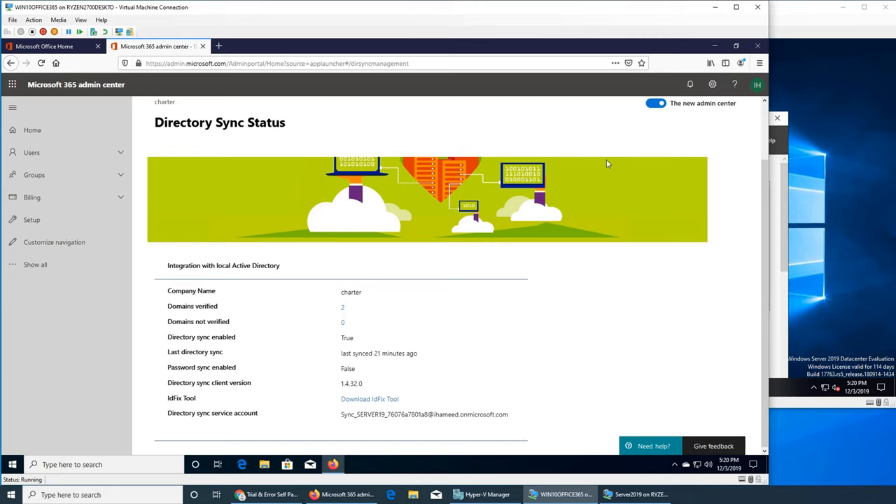
pyautogui.moveTo(643, 248)
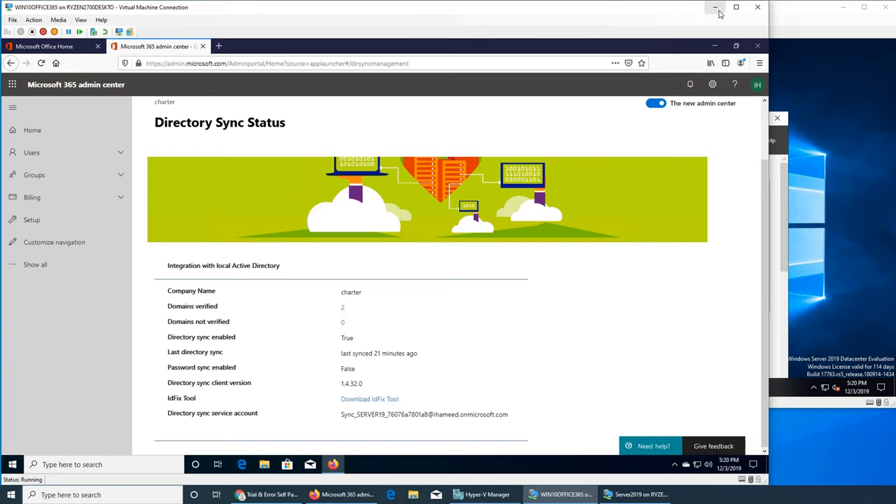
pyautogui.moveTo(716, 7)
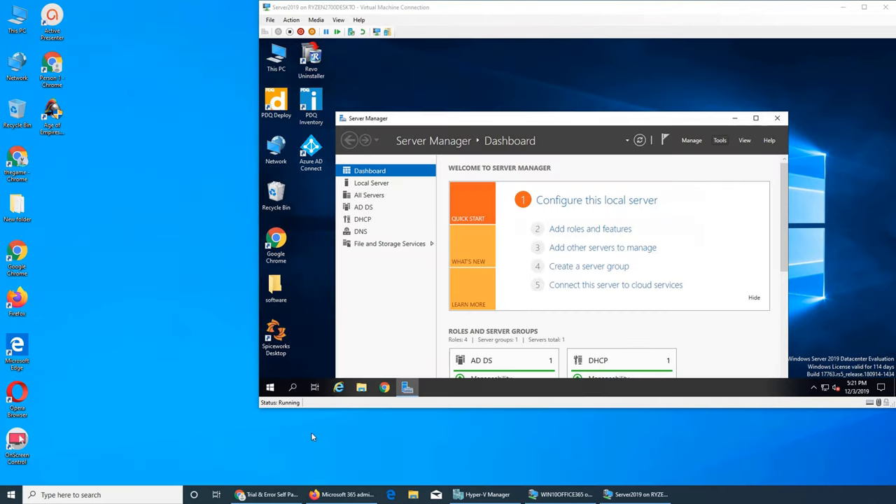
pyautogui.moveTo(432, 440)
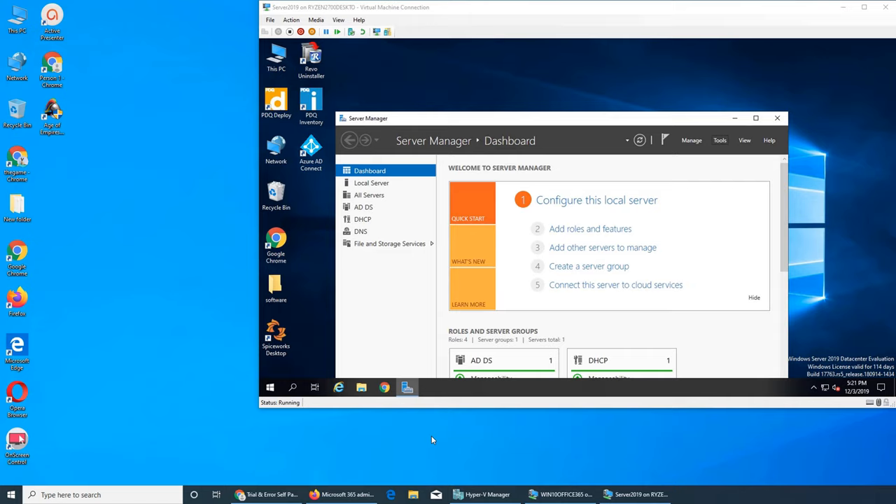
pyautogui.moveTo(530, 323)
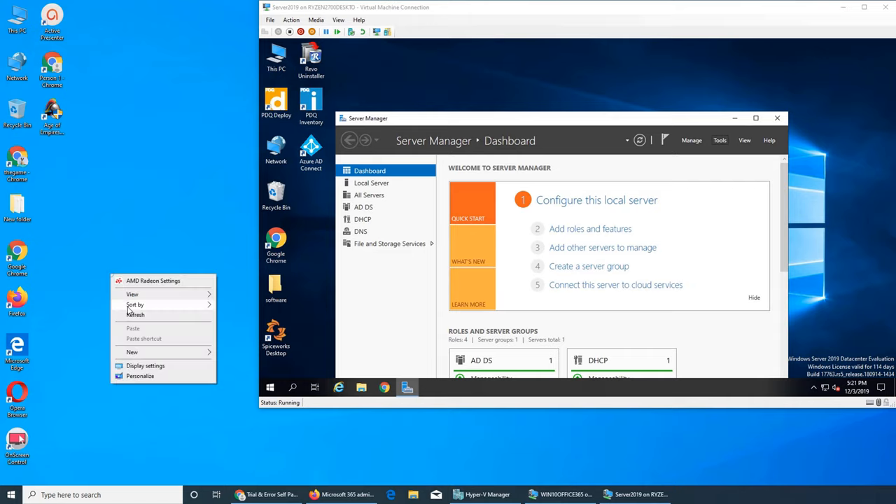
# Dismiss the desktop menu, leaving the Server 2019 Server Manager dashboard in front.
pyautogui.click(760, 439)
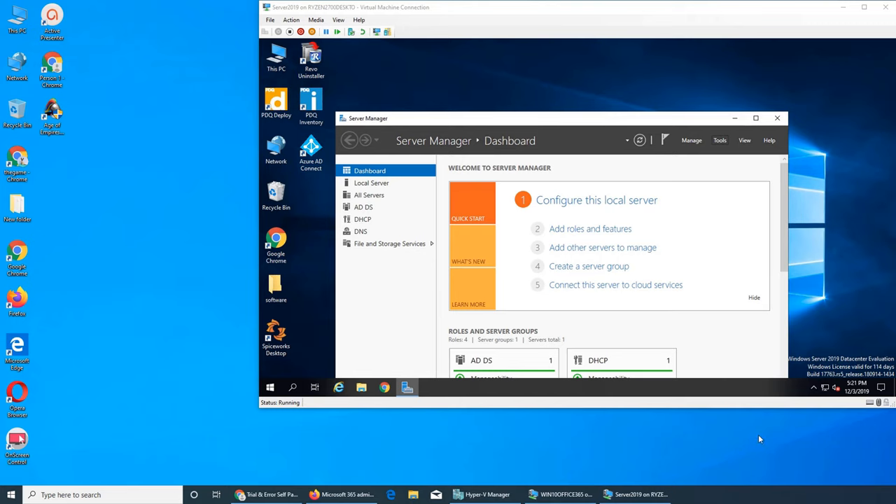
pyautogui.moveTo(829, 303)
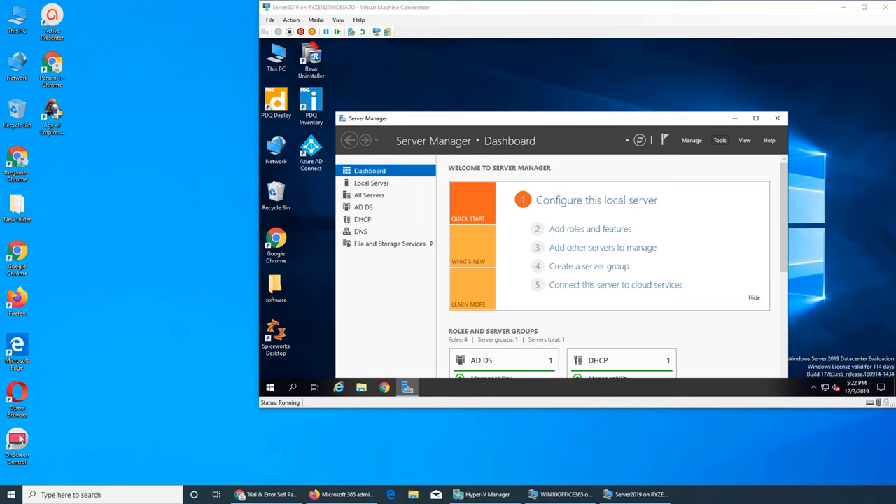
pyautogui.moveTo(565, 494)
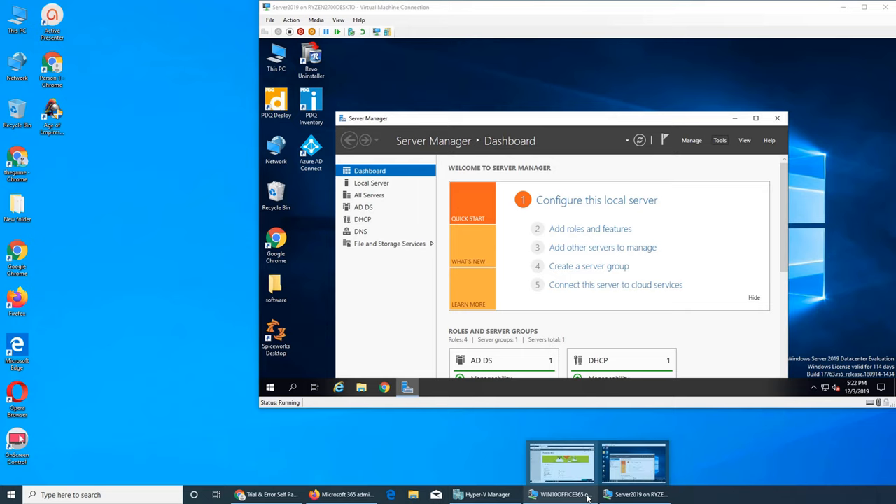
# Return to the Windows 10 VM and browse the Active users and Contacts lists.
pyautogui.click(561, 462)
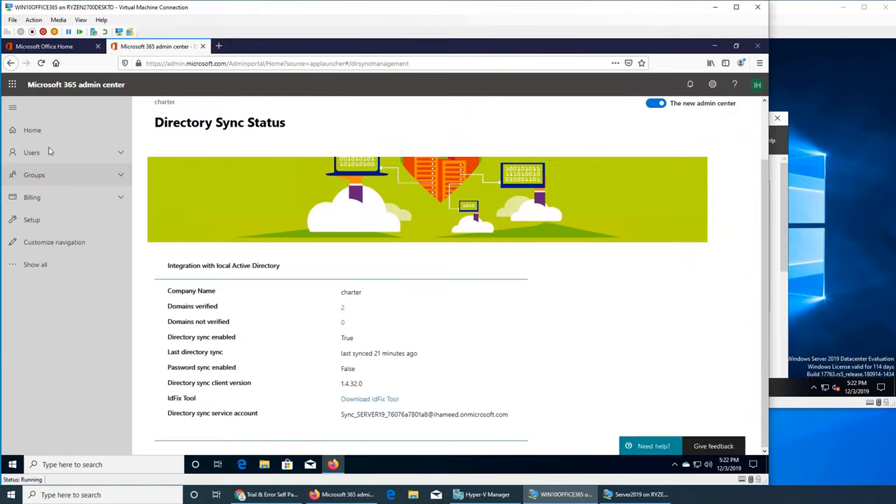
pyautogui.click(32, 152)
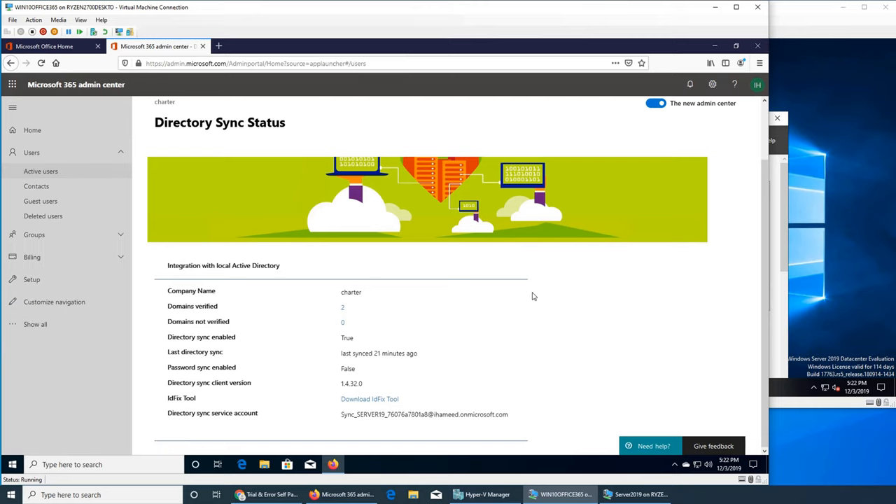
pyautogui.click(41, 171)
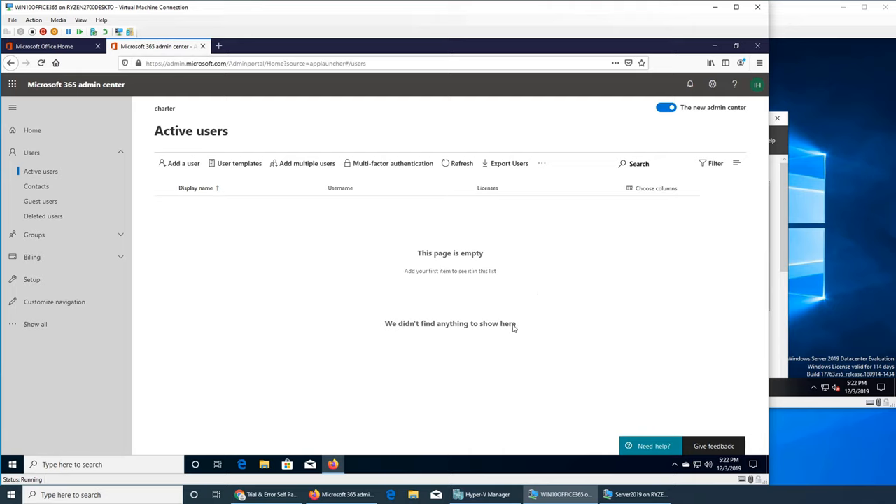
pyautogui.moveTo(41, 170)
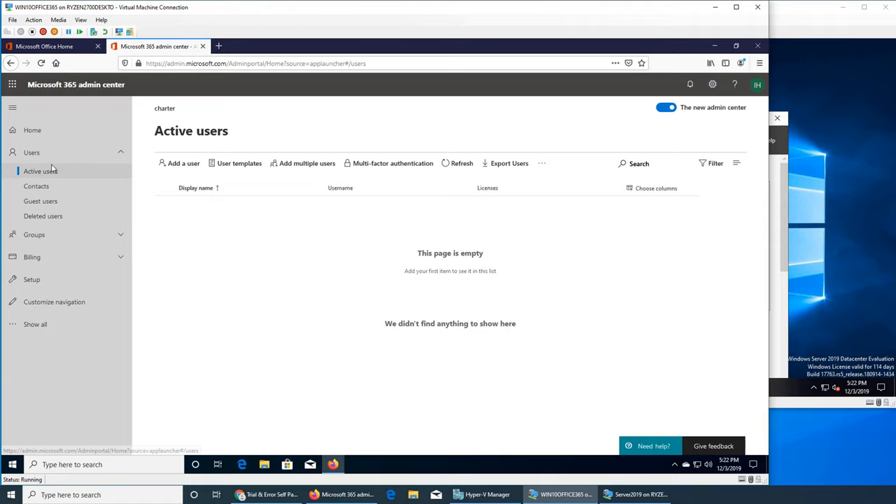
pyautogui.click(36, 186)
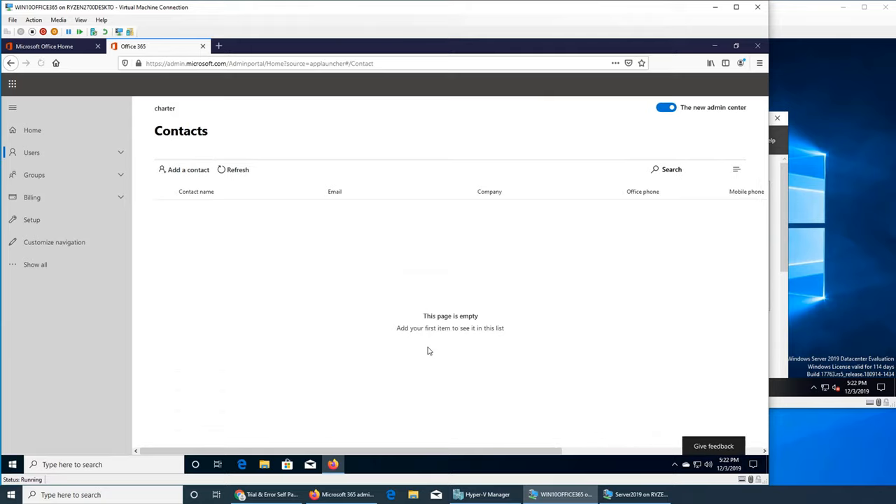
pyautogui.click(238, 169)
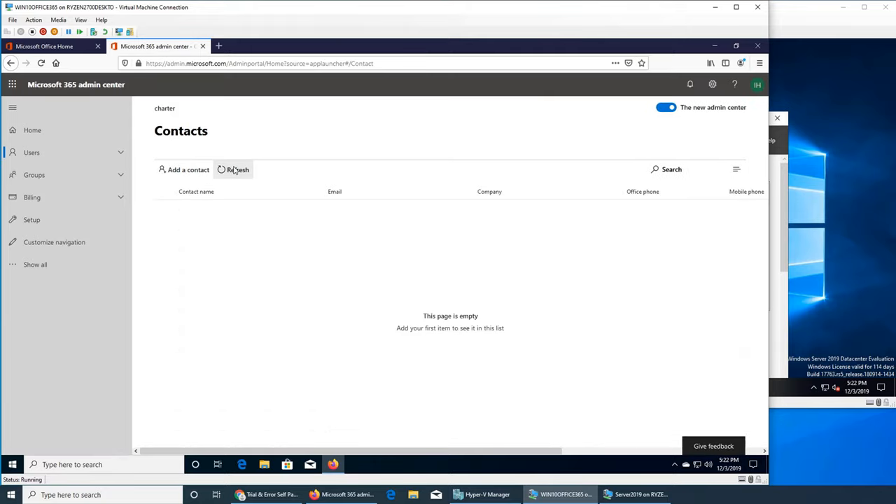
# Go back to the admin home page, scroll through it, and expand the Users menu.
pyautogui.click(32, 131)
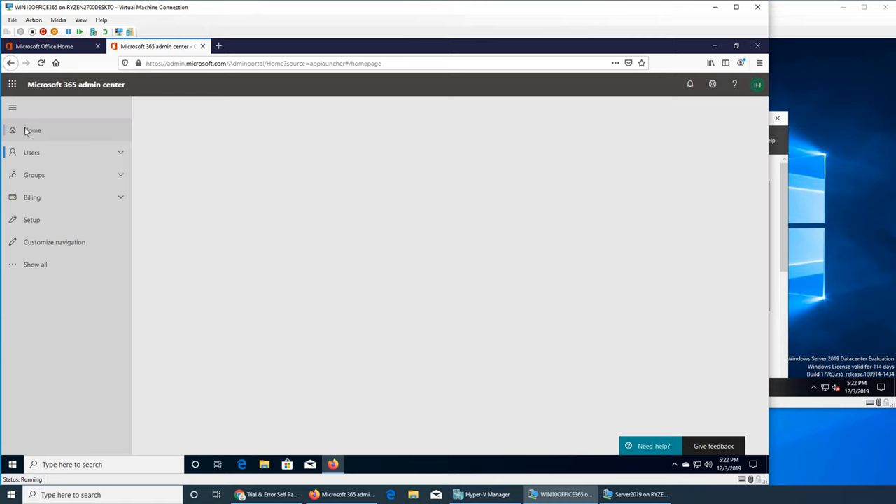
pyautogui.click(32, 131)
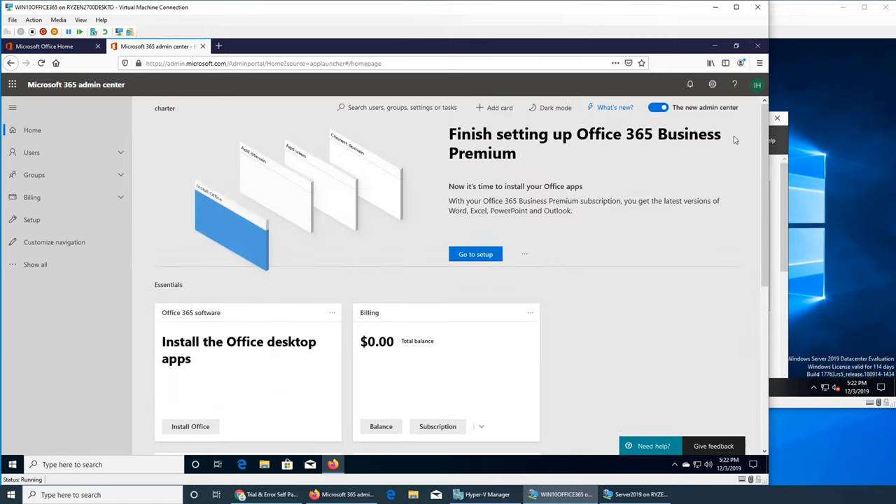
pyautogui.click(758, 84)
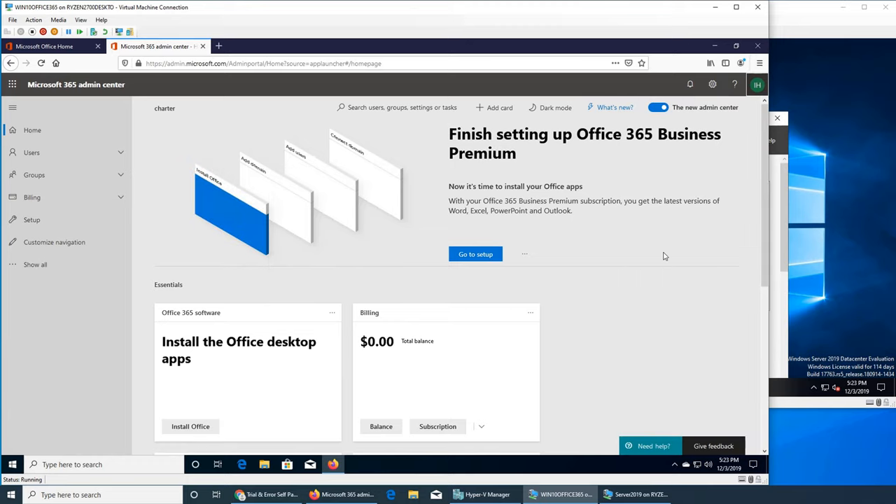
pyautogui.scroll(-3)
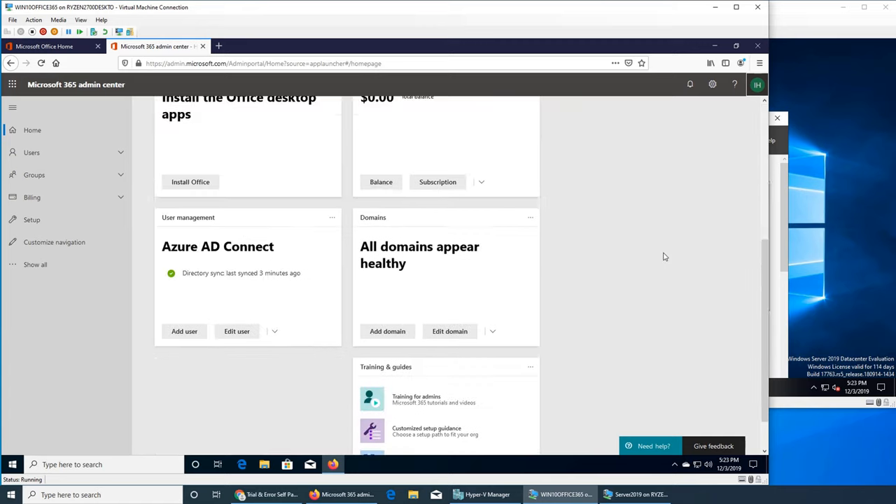
pyautogui.scroll(-3)
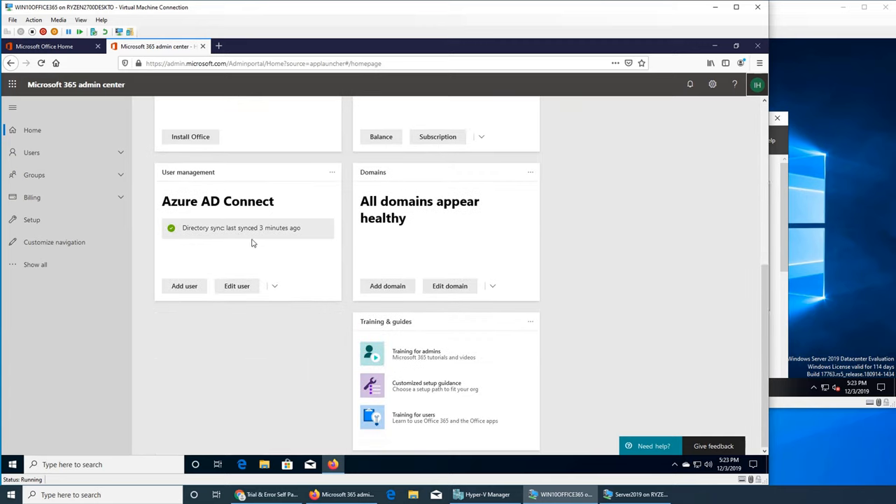
pyautogui.scroll(3)
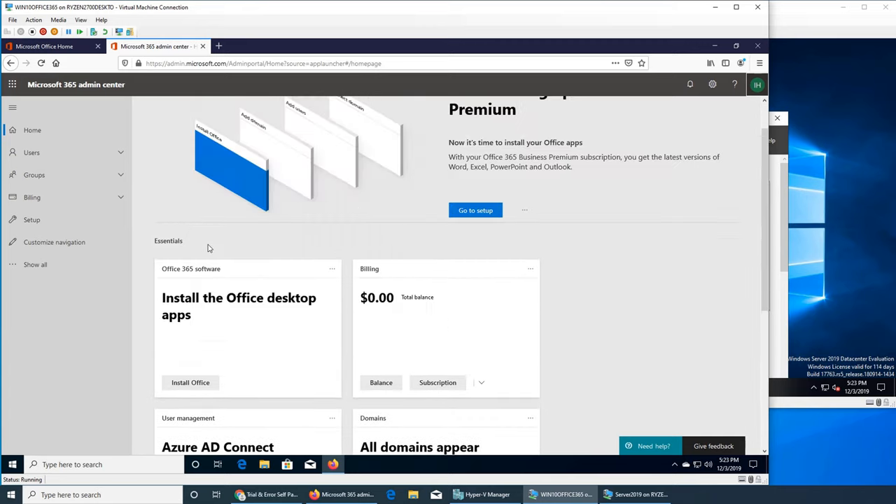
pyautogui.click(31, 152)
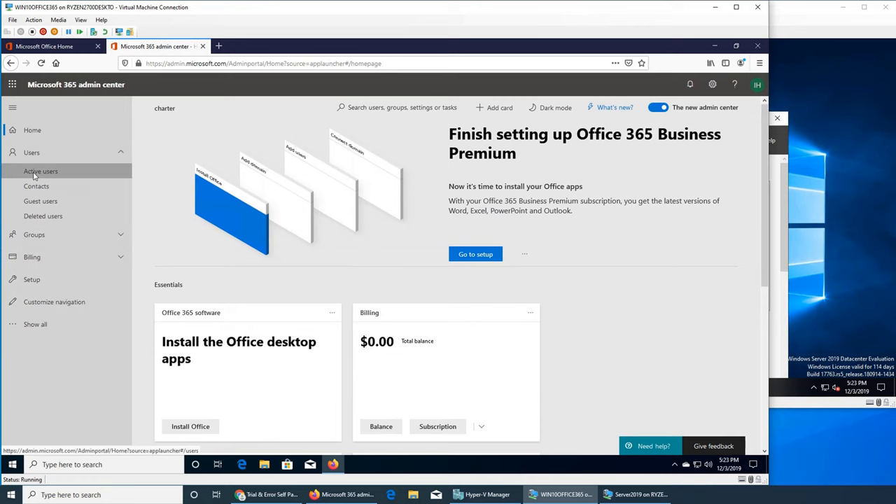
# Open Active users to review synced accounts and their Office 365 Business Premium licenses.
pyautogui.click(41, 171)
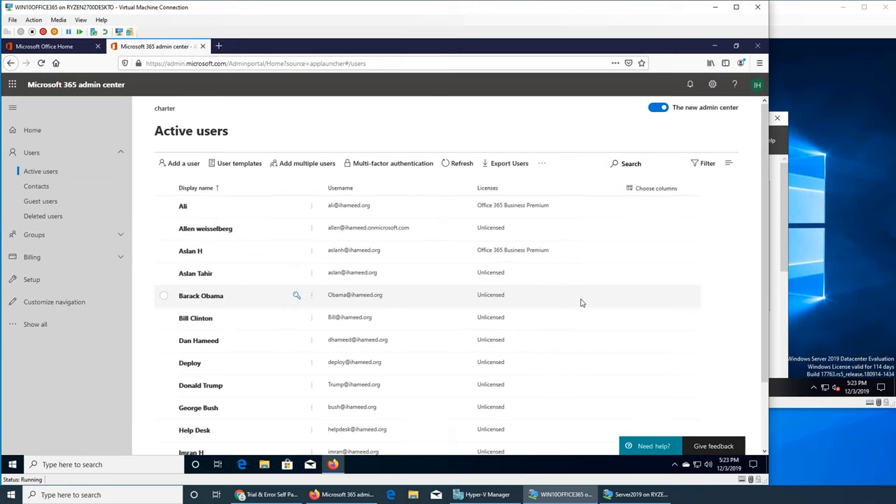
pyautogui.moveTo(529, 384)
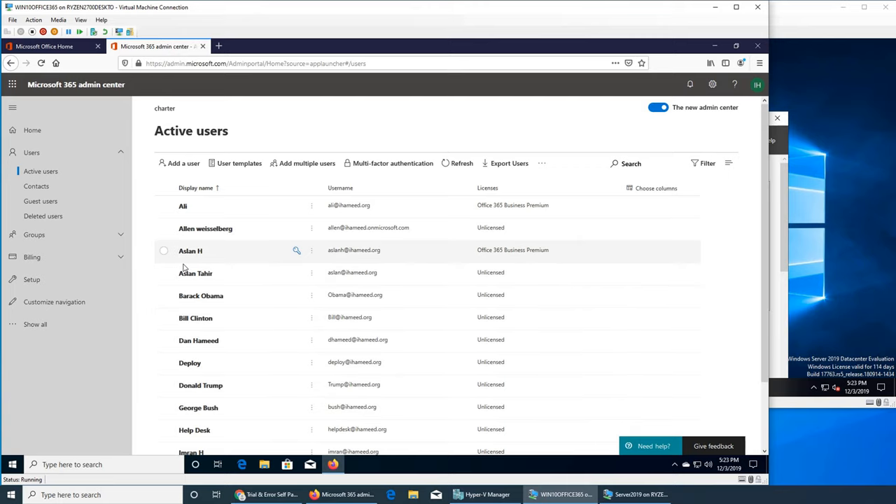
pyautogui.moveTo(354, 255)
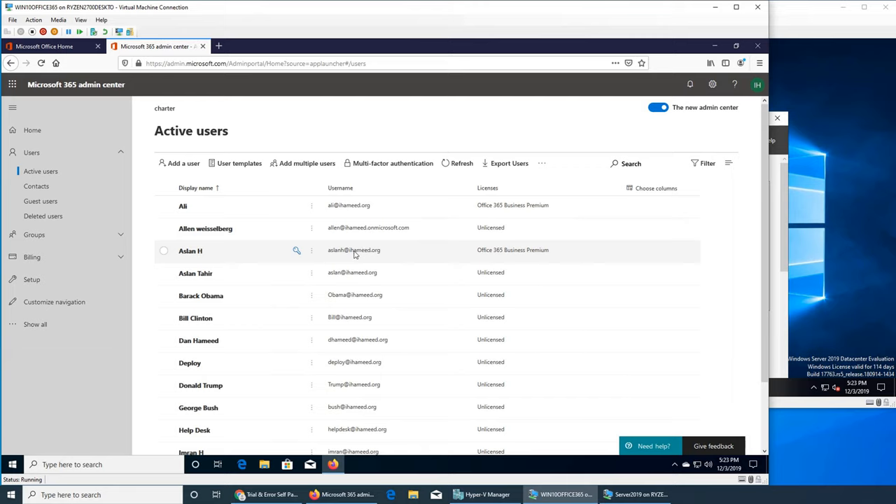
pyautogui.moveTo(529, 258)
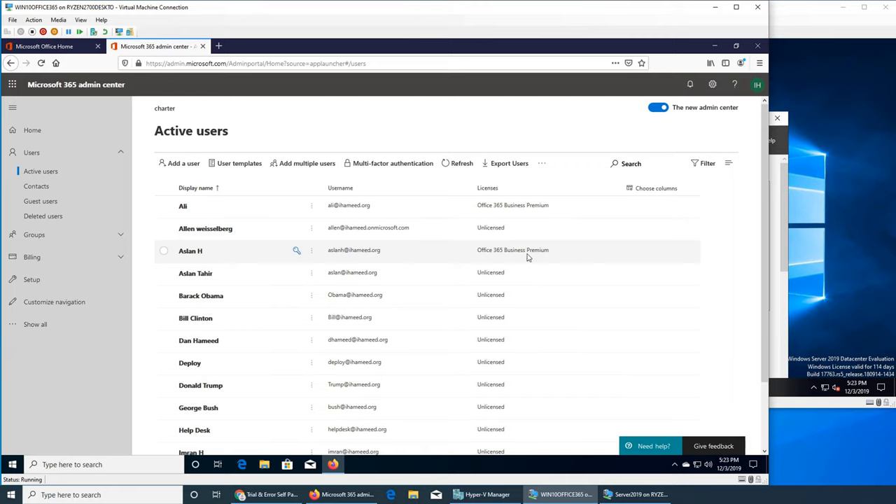
pyautogui.moveTo(501, 261)
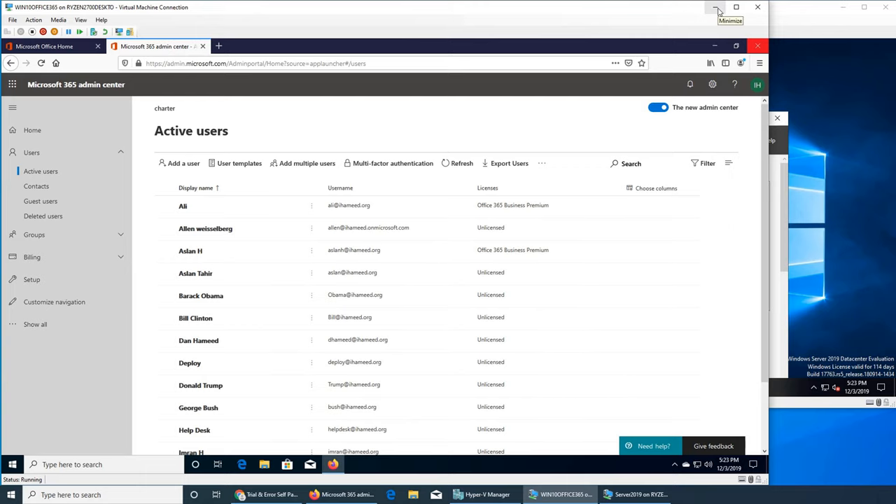
# Minimize the VM window and start Win10 from Hyper-V Manager, continuing rather than reverting.
pyautogui.click(636, 495)
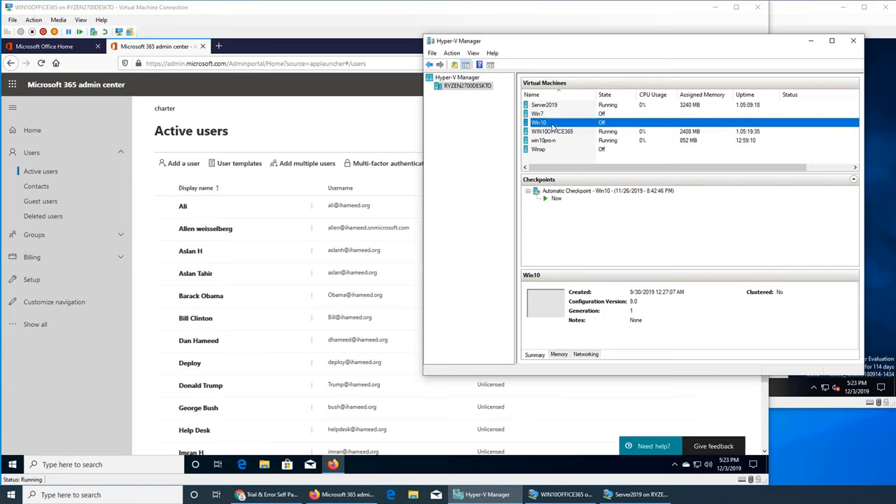
pyautogui.doubleClick(540, 122)
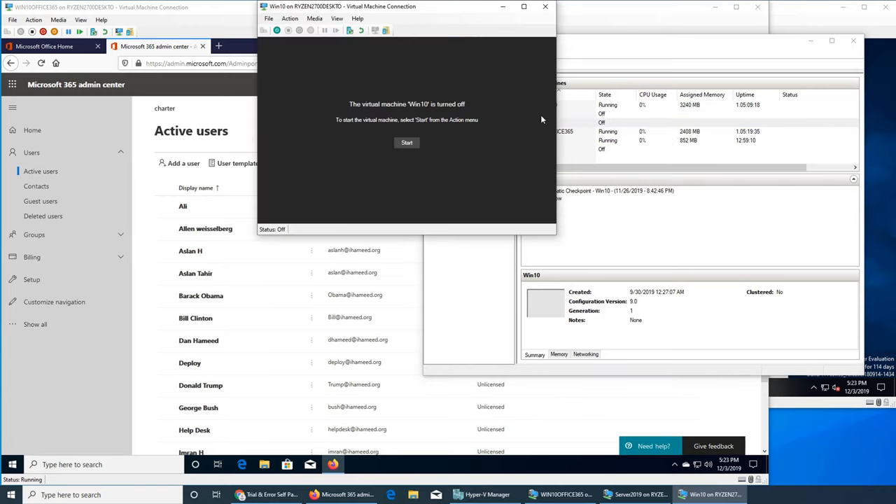
pyautogui.click(407, 142)
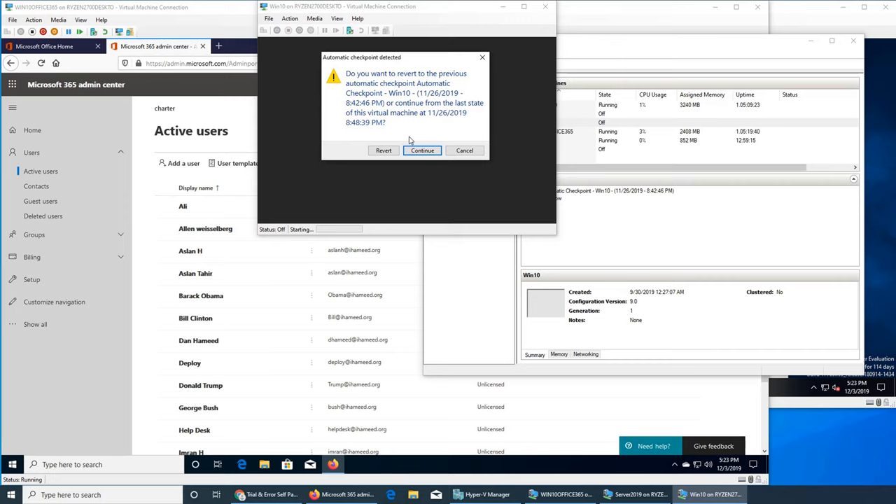
pyautogui.click(422, 150)
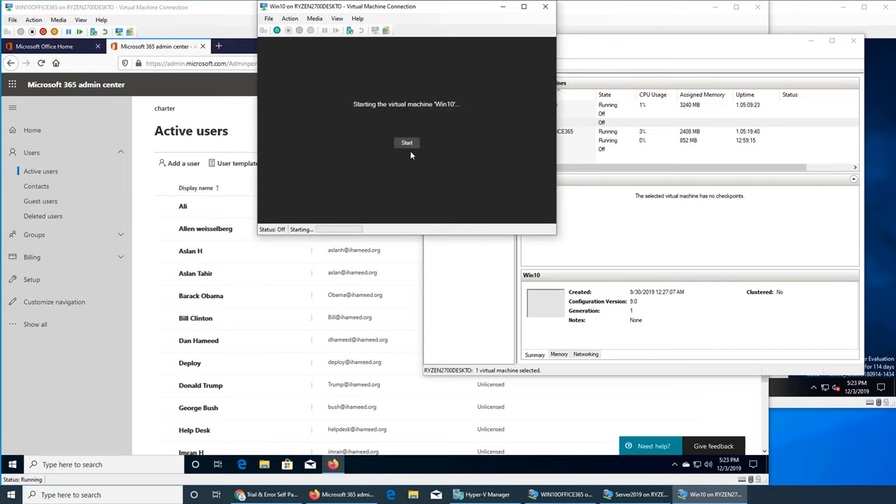
pyautogui.click(407, 142)
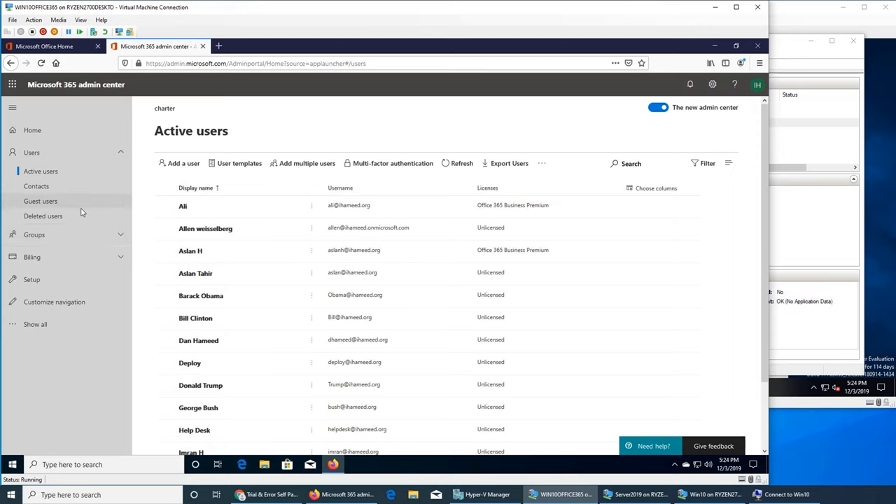
pyautogui.moveTo(37, 263)
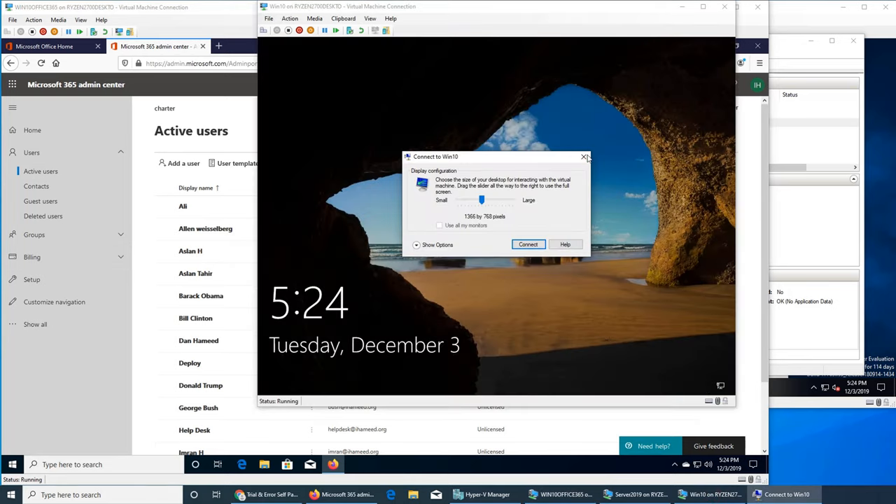
# Dismiss the display prompt and submit ihameed.org\aslanh with the password as Other user.
pyautogui.click(528, 244)
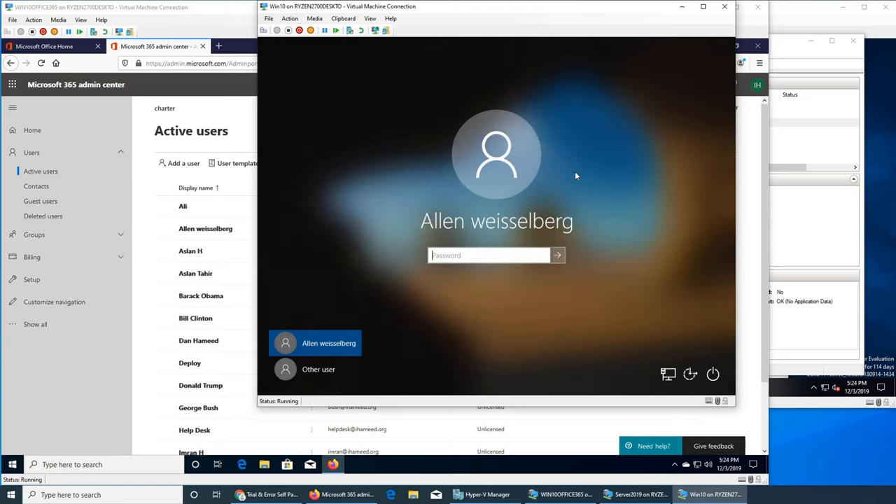
pyautogui.moveTo(318, 369)
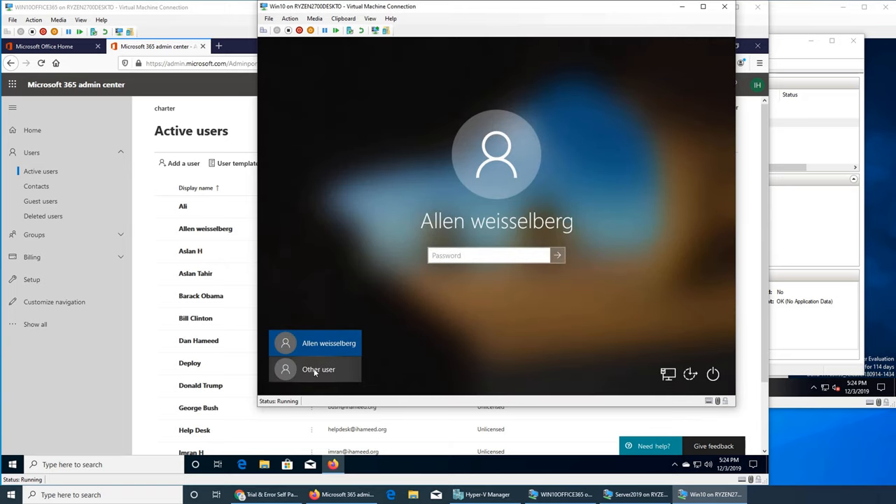
pyautogui.click(318, 369)
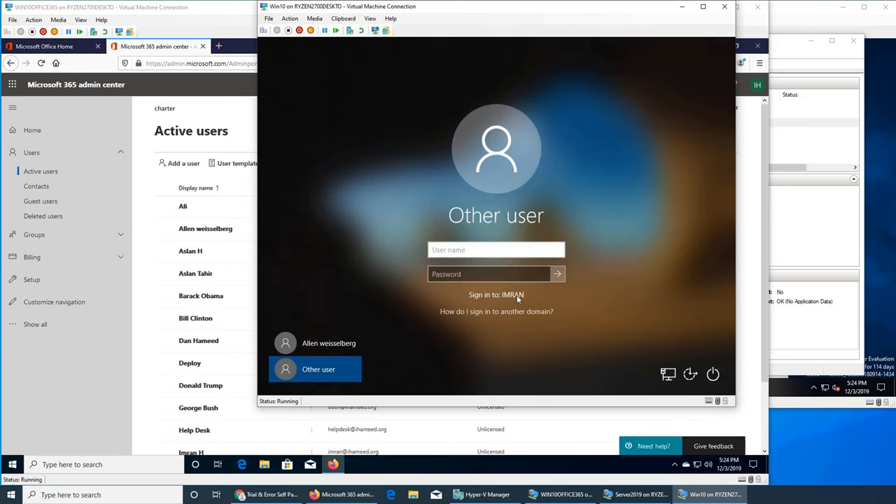
pyautogui.moveTo(456, 266)
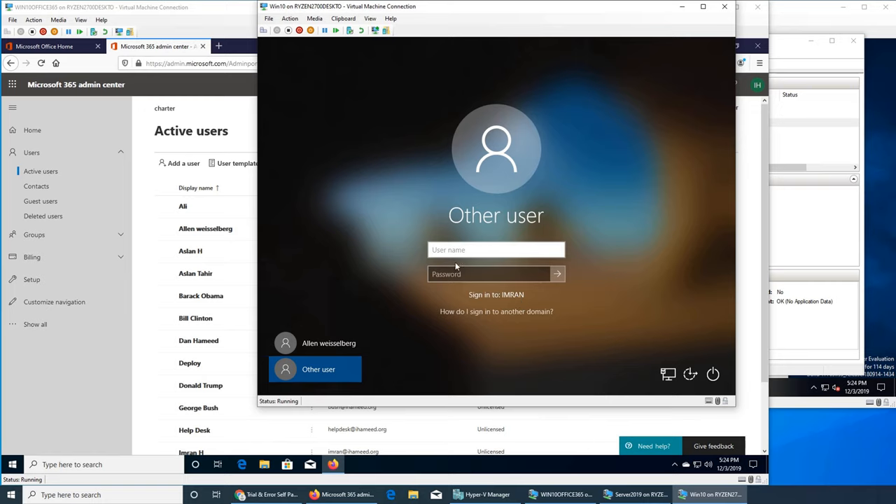
pyautogui.write('ihameed')
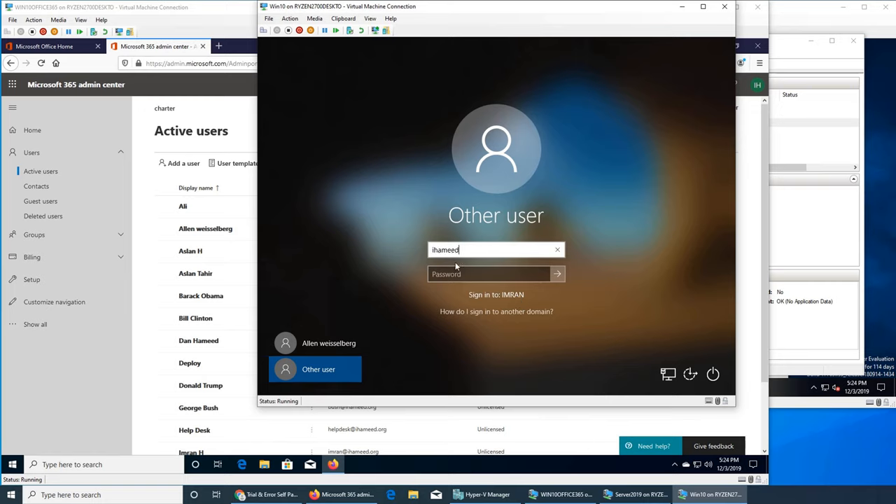
pyautogui.write('.org')
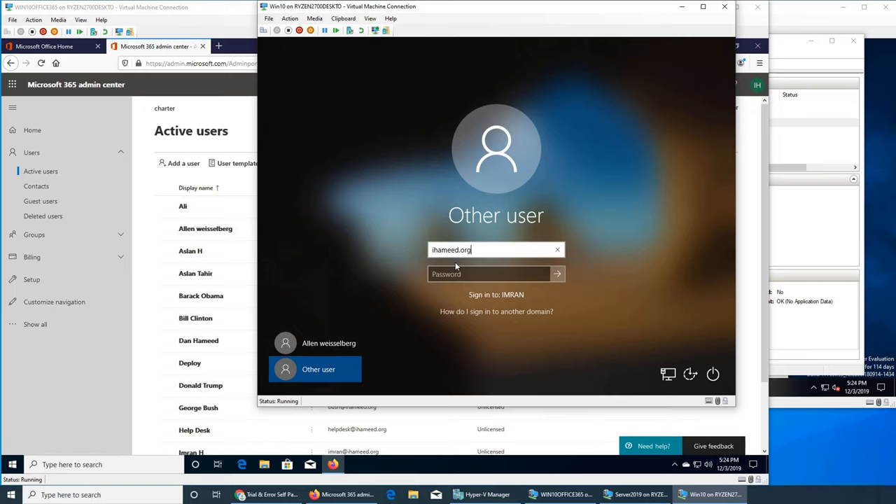
pyautogui.write('\\')
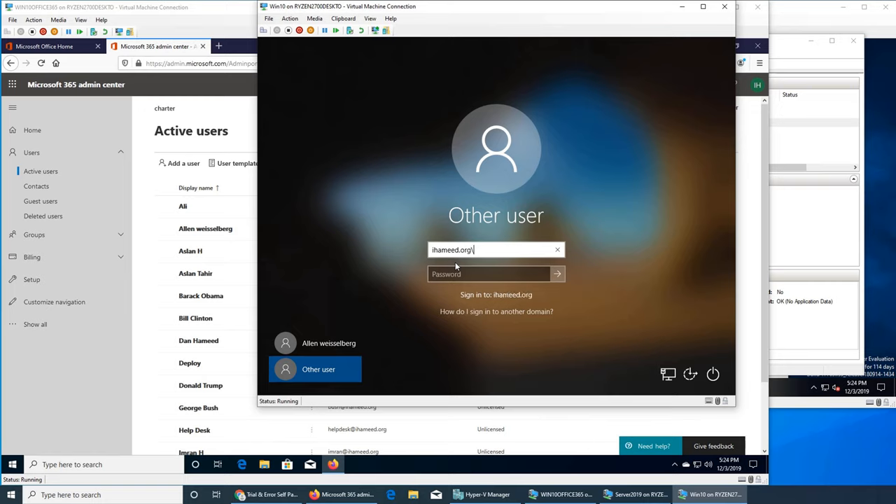
pyautogui.write('aslanh')
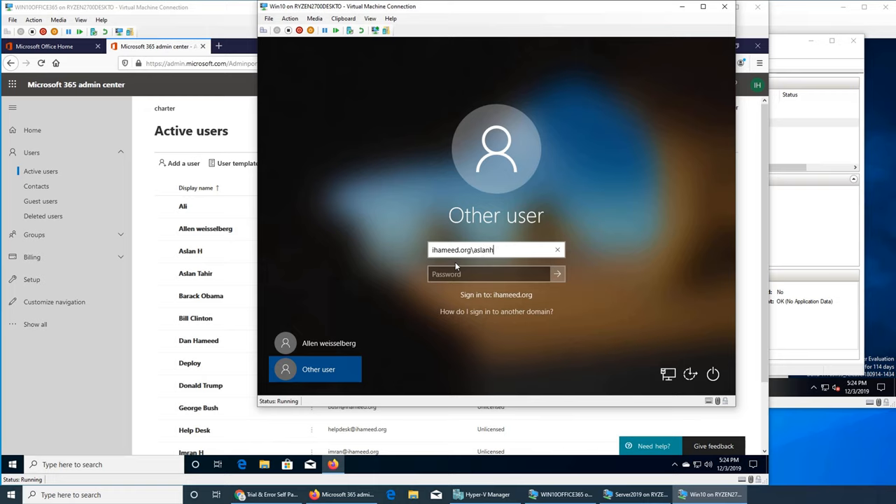
pyautogui.click(491, 274)
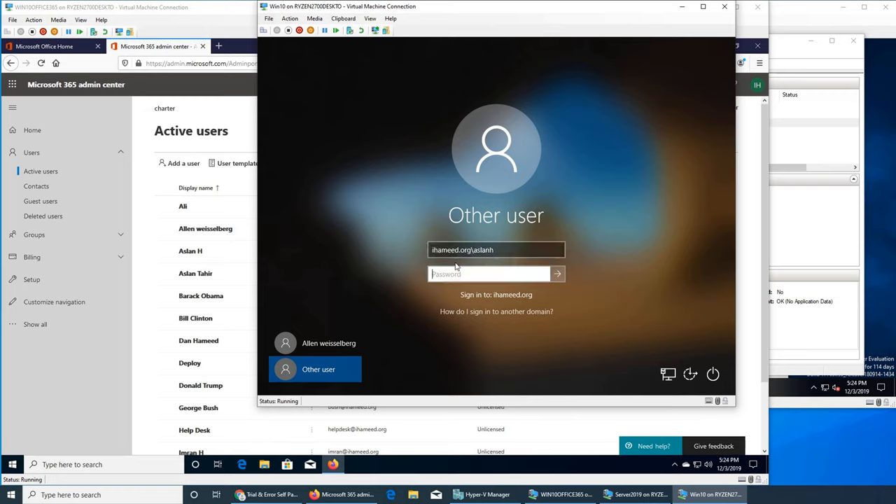
pyautogui.write('password')
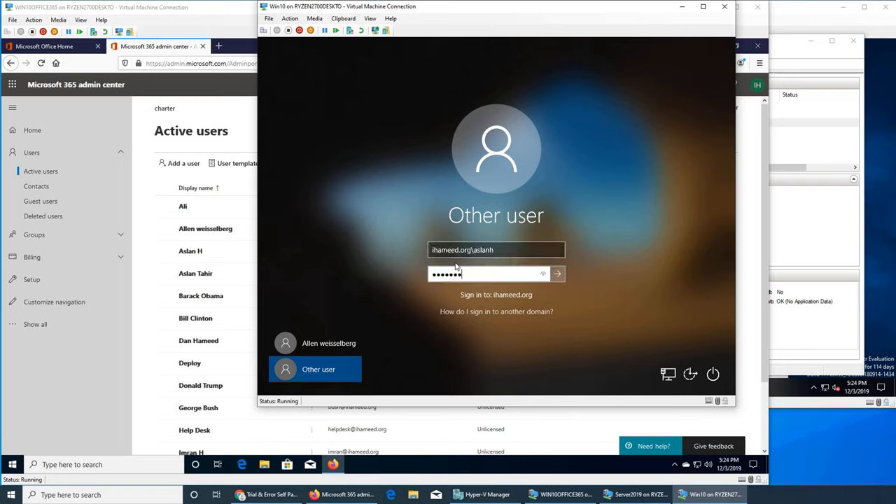
pyautogui.click(558, 274)
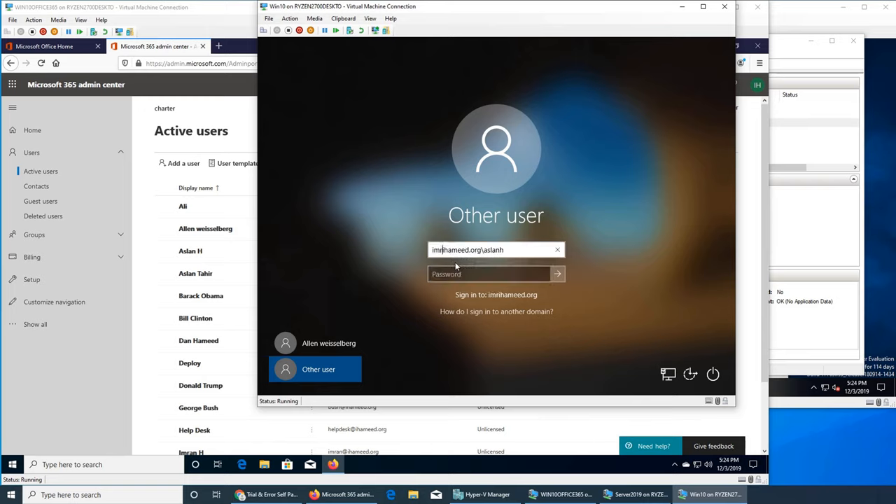
# Retype the account as imran\aslanh and enter the password.
pyautogui.write('I')
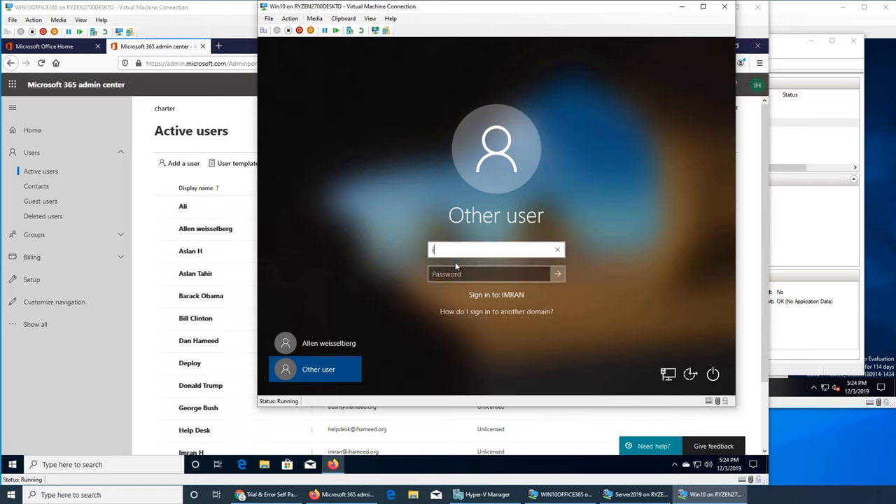
pyautogui.write('imran\\')
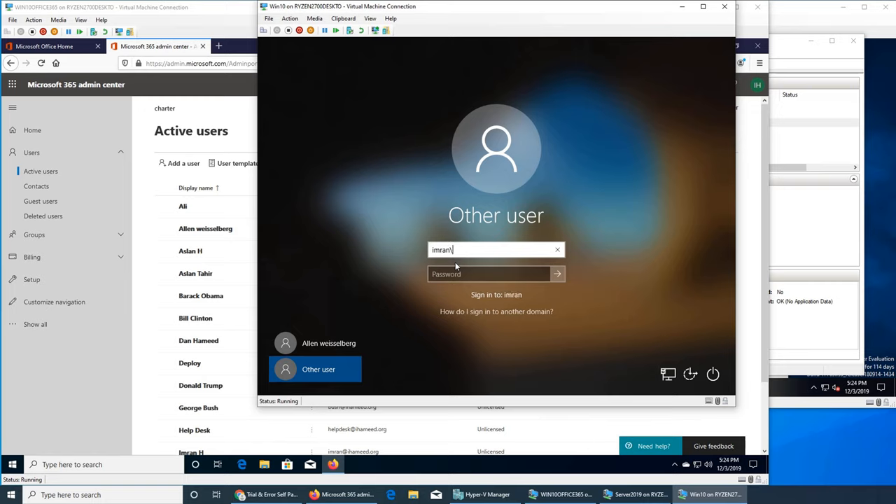
pyautogui.write('aslanh')
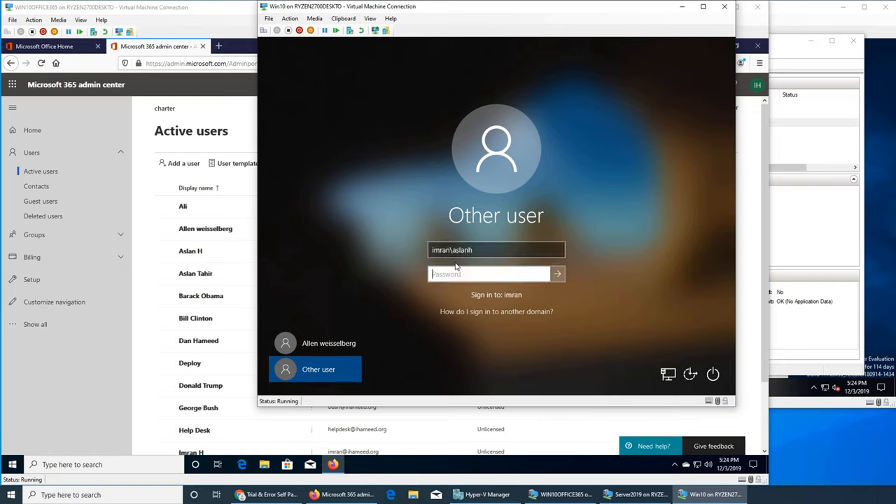
pyautogui.write('password')
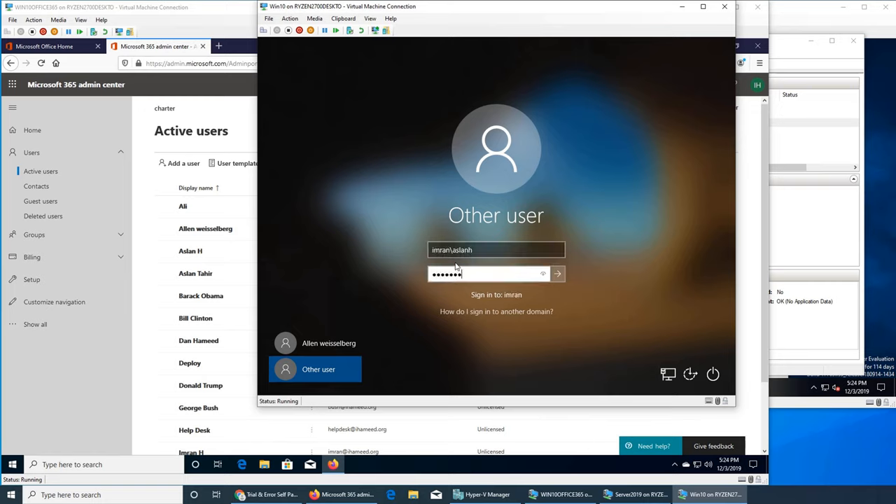
# Clear the domain sign-in error, check user licences in the admin center, and return to Win10.
pyautogui.write('password')
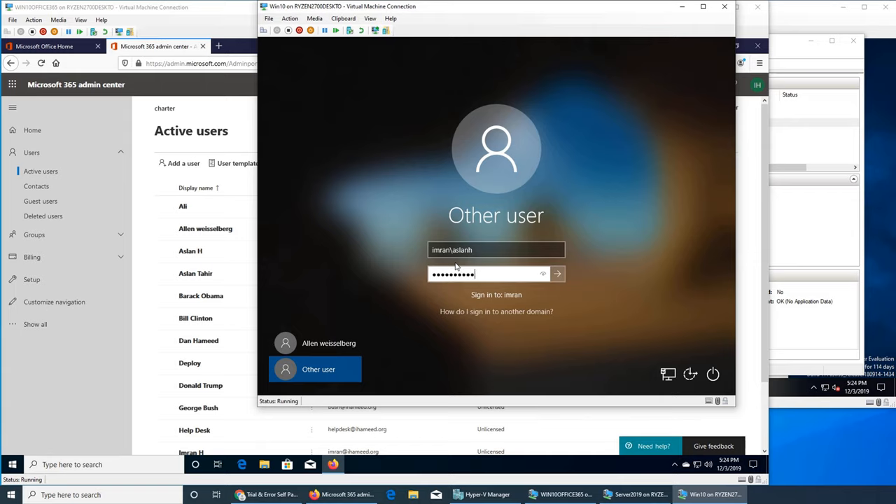
pyautogui.click(558, 274)
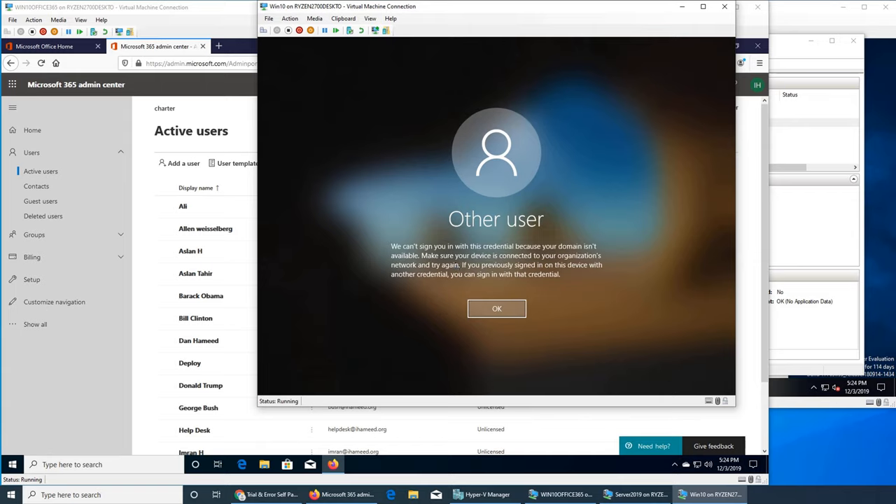
pyautogui.click(497, 309)
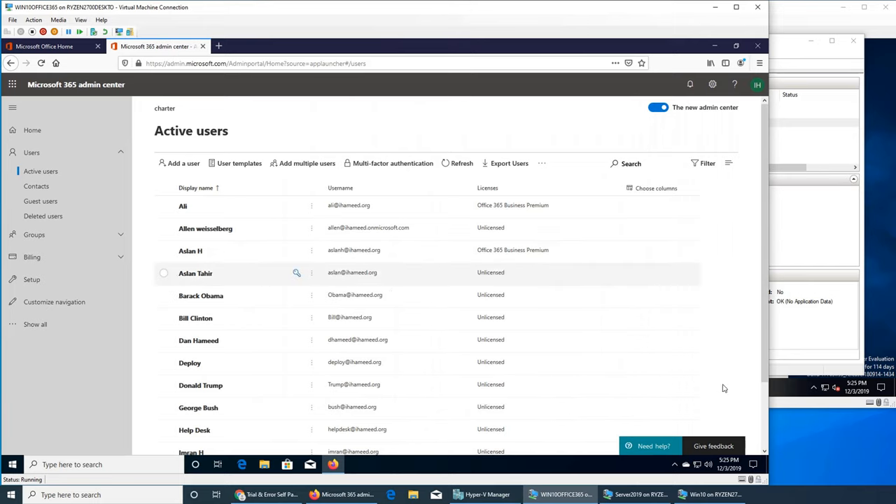
pyautogui.click(709, 494)
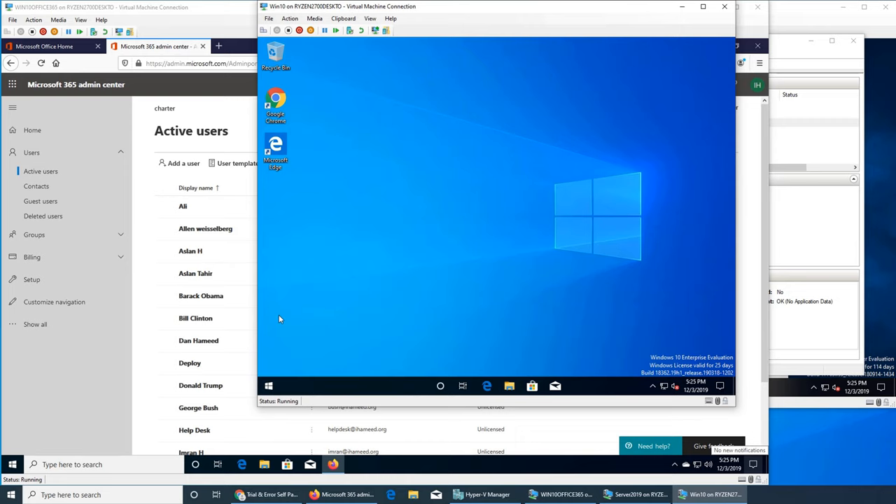
pyautogui.click(269, 386)
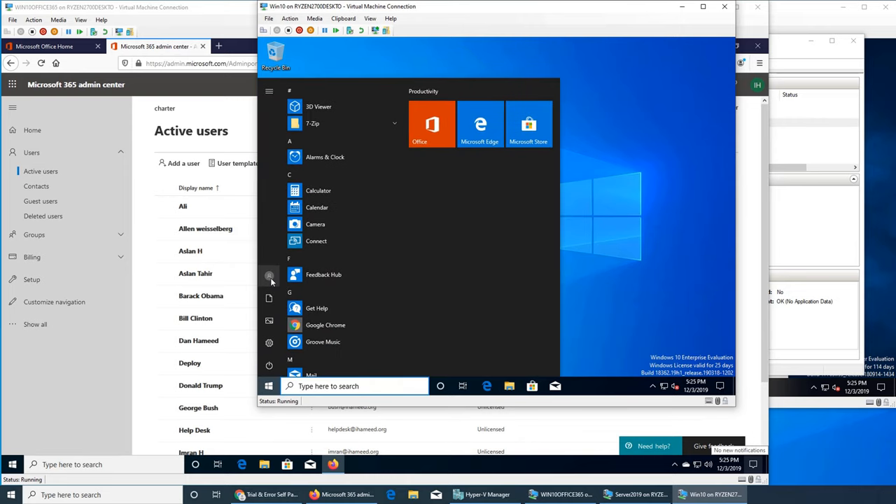
pyautogui.click(269, 275)
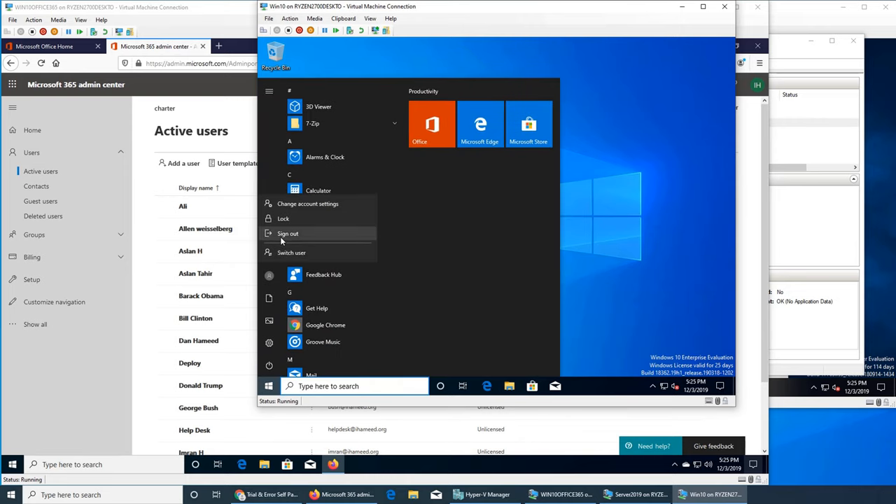
pyautogui.click(288, 233)
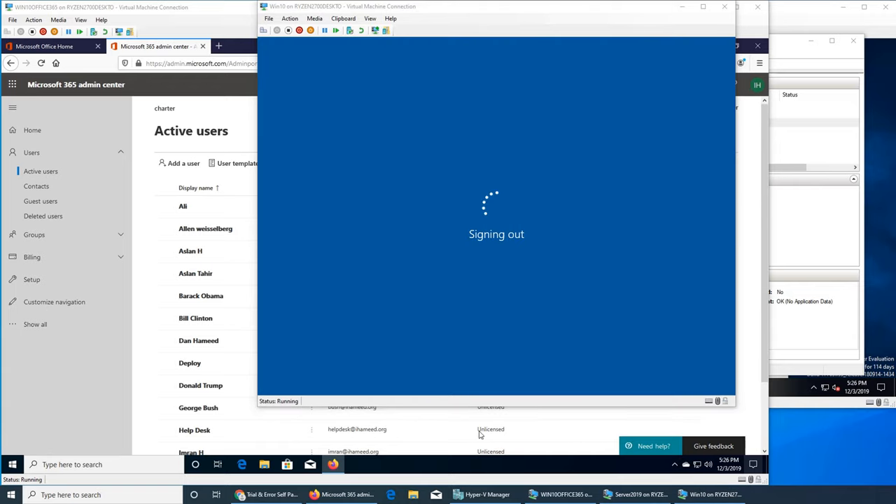
pyautogui.moveTo(461, 296)
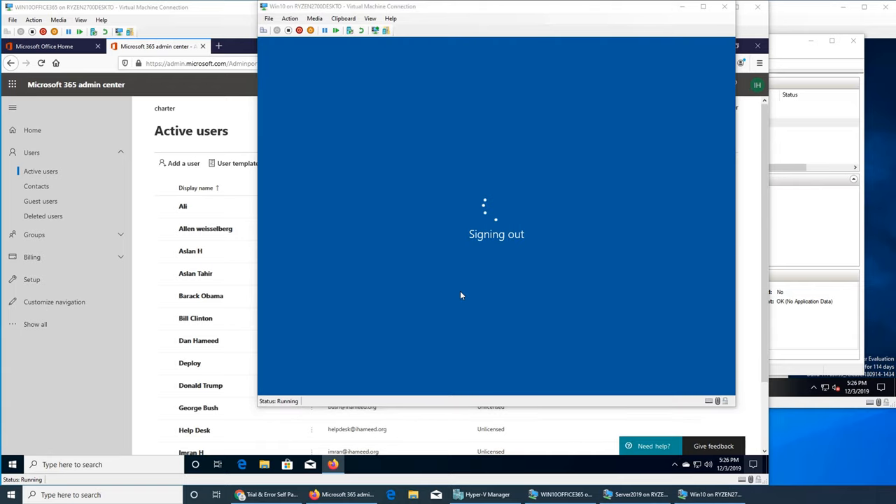
pyautogui.moveTo(458, 295)
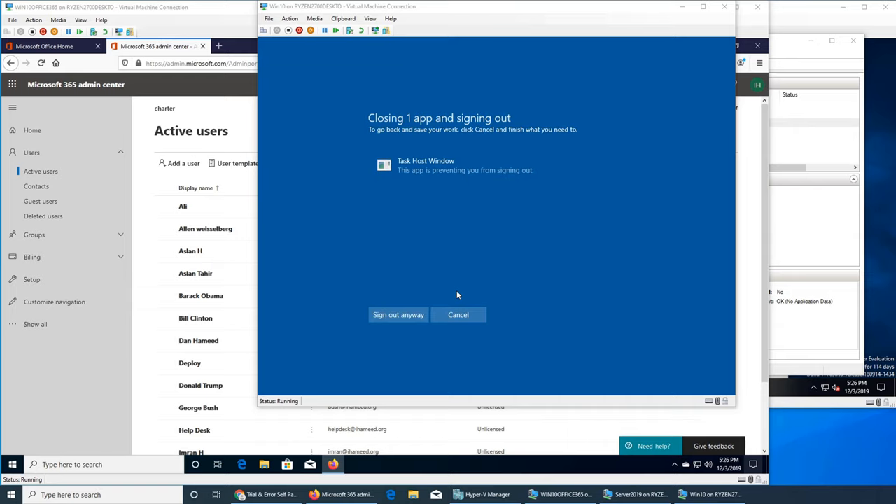
pyautogui.click(398, 315)
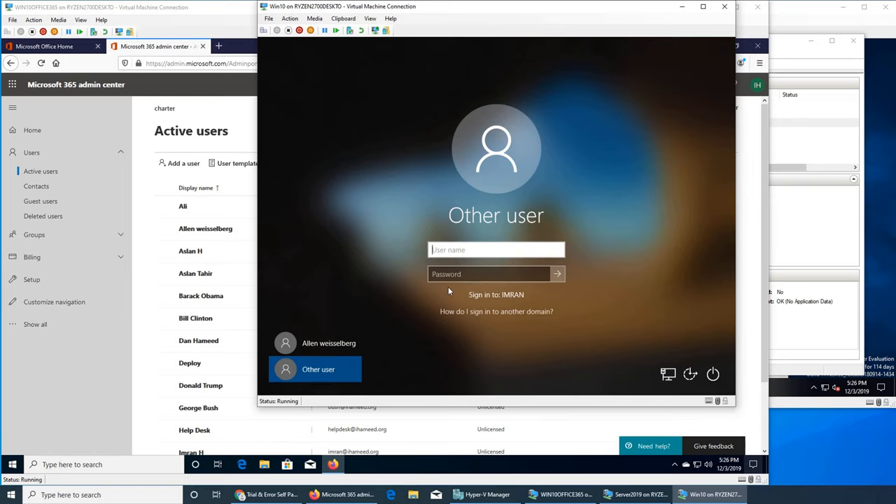
pyautogui.write('aslan')
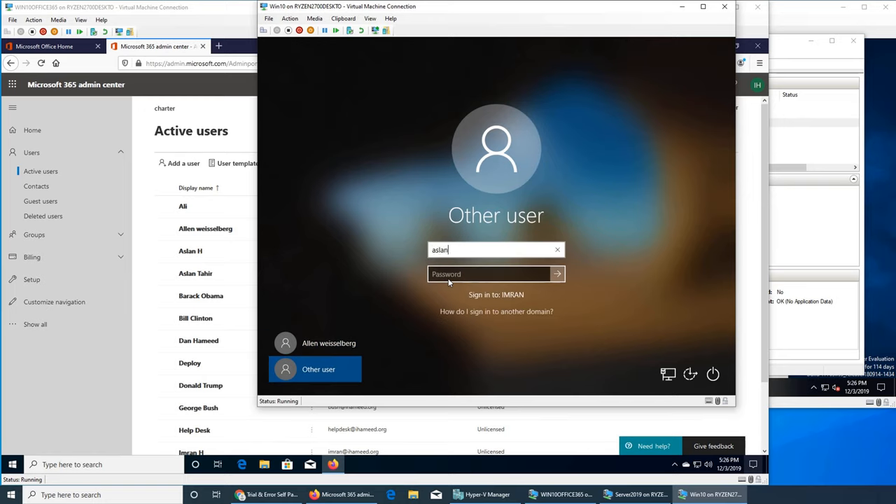
pyautogui.write('h')
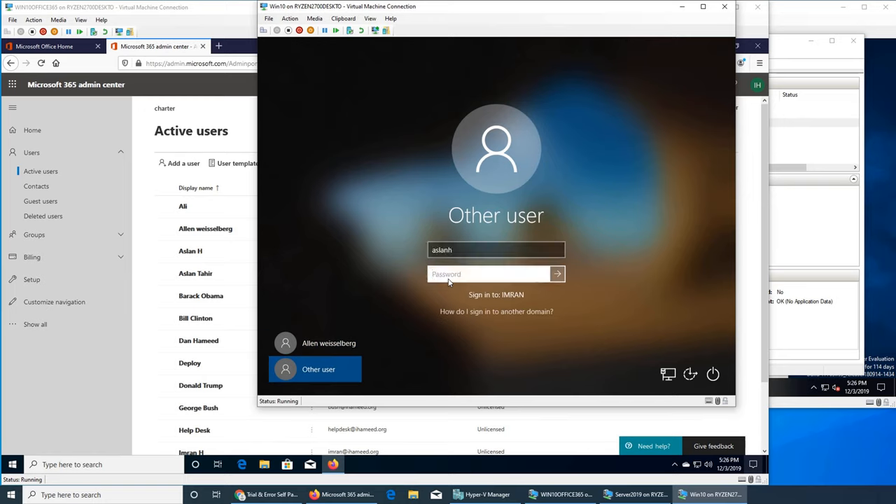
pyautogui.write('password')
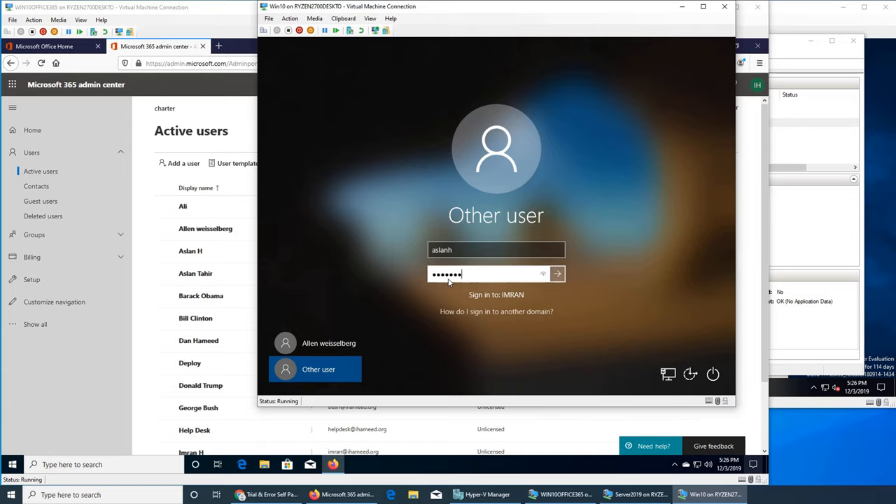
pyautogui.click(556, 274)
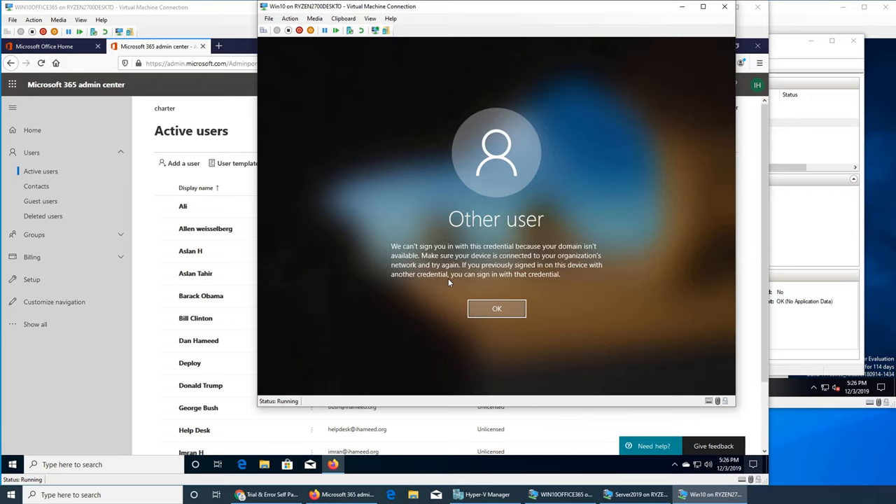
pyautogui.moveTo(571, 275)
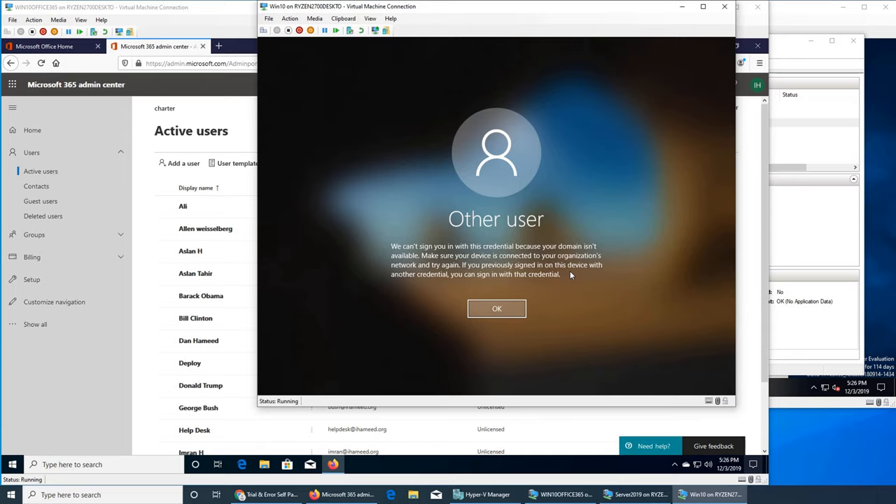
pyautogui.click(497, 308)
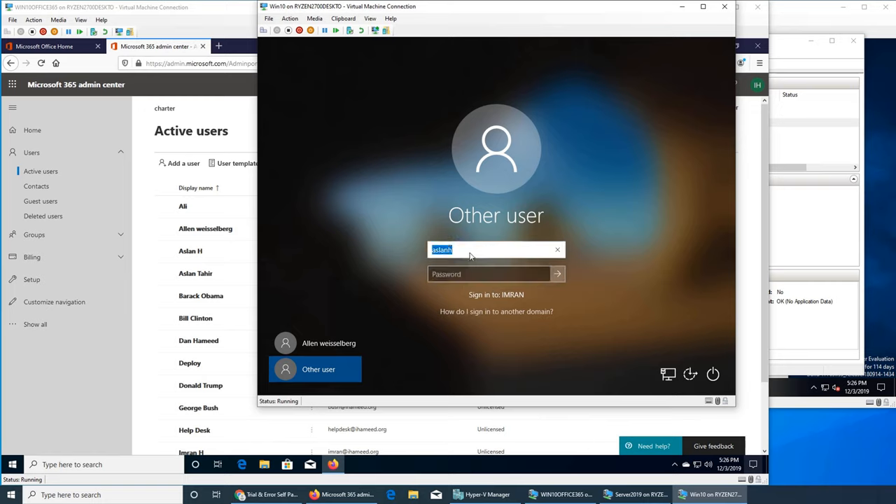
# Enter the user name as ihameed\aslanh and dismiss the domain-unavailable error.
pyautogui.write('ihameed')
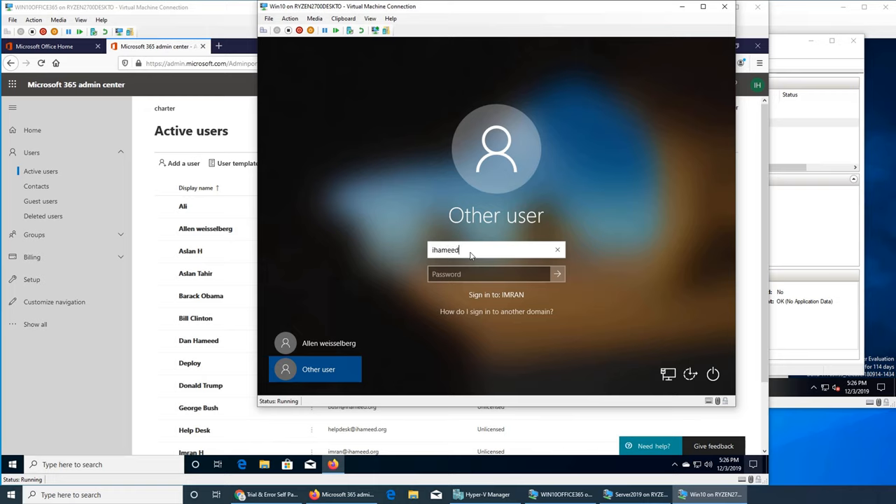
pyautogui.write('\\')
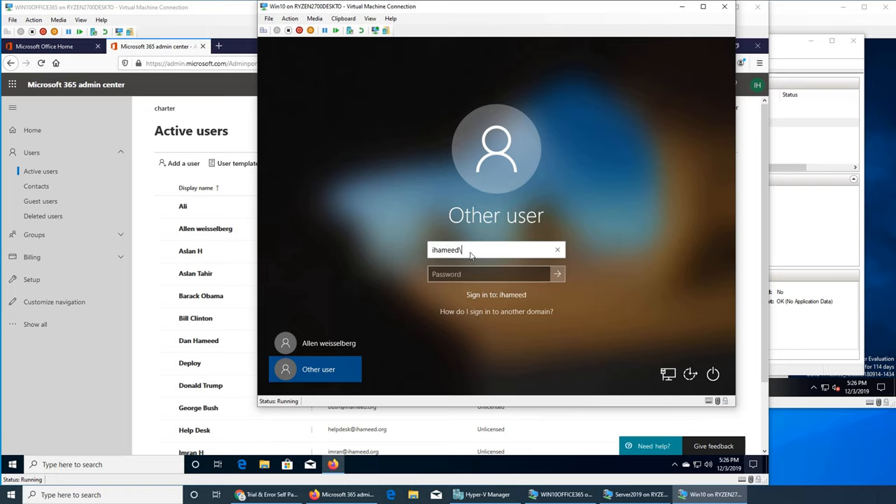
pyautogui.write('aslanh')
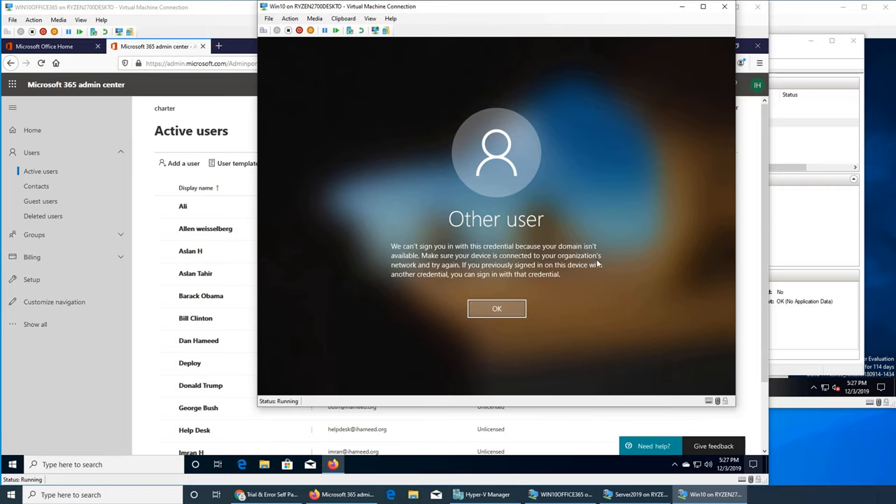
pyautogui.moveTo(530, 300)
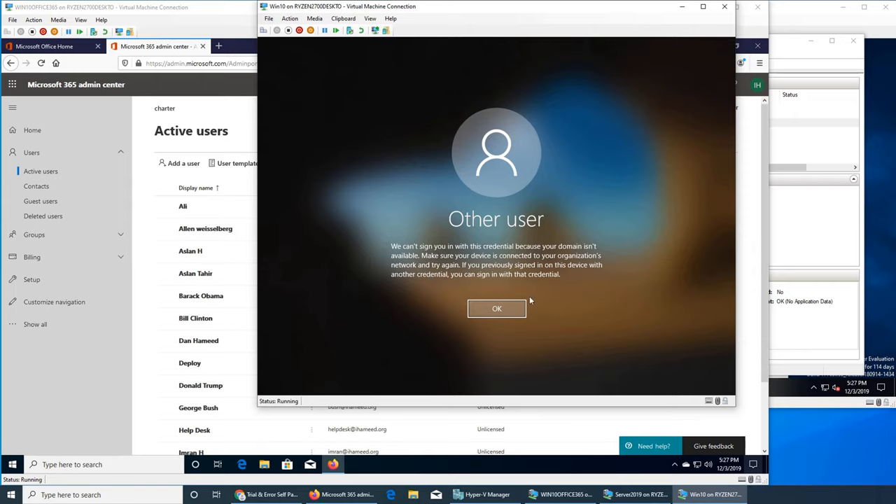
pyautogui.click(496, 308)
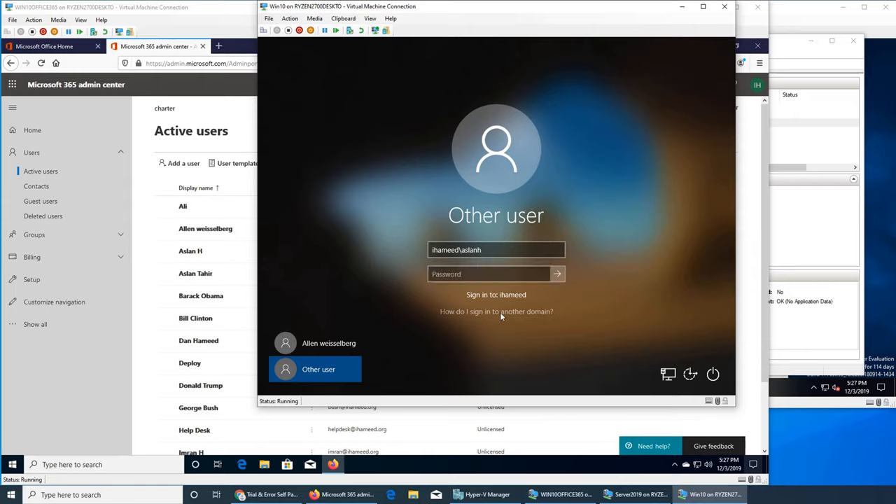
# Read the other-domain sign-in help, change the domain to ihameed.org, and resubmit with the password.
pyautogui.click(496, 312)
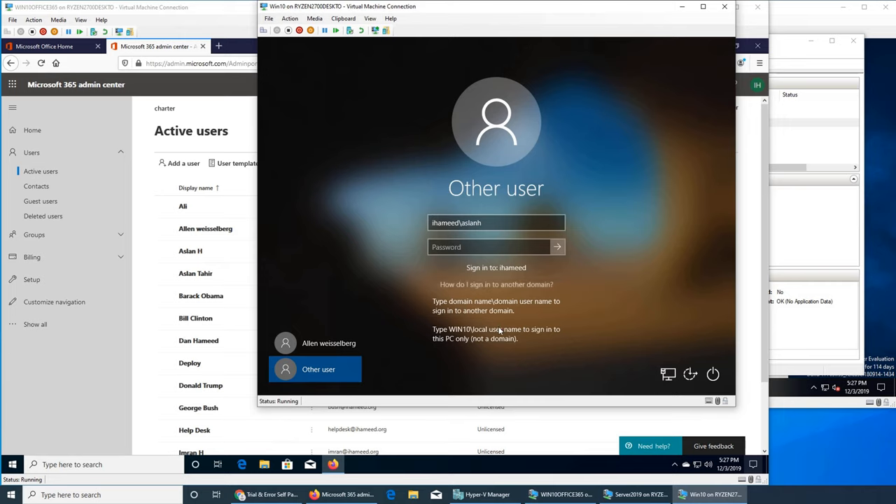
pyautogui.moveTo(528, 313)
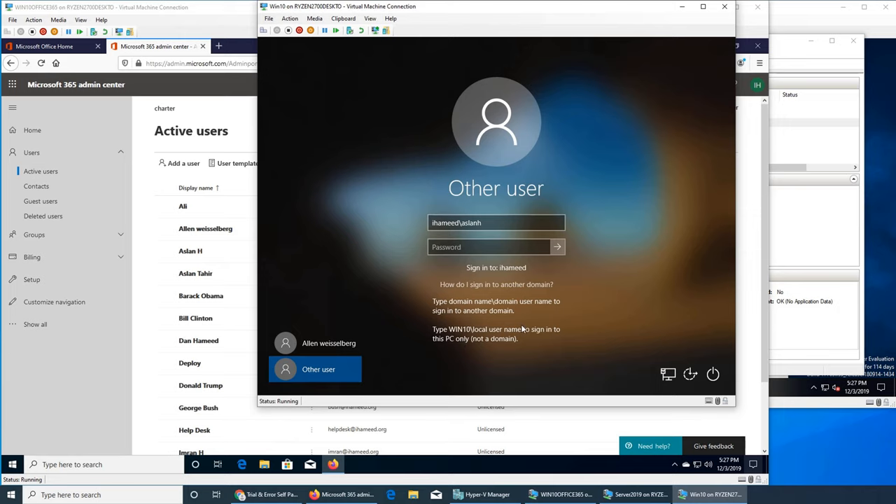
pyautogui.click(495, 222)
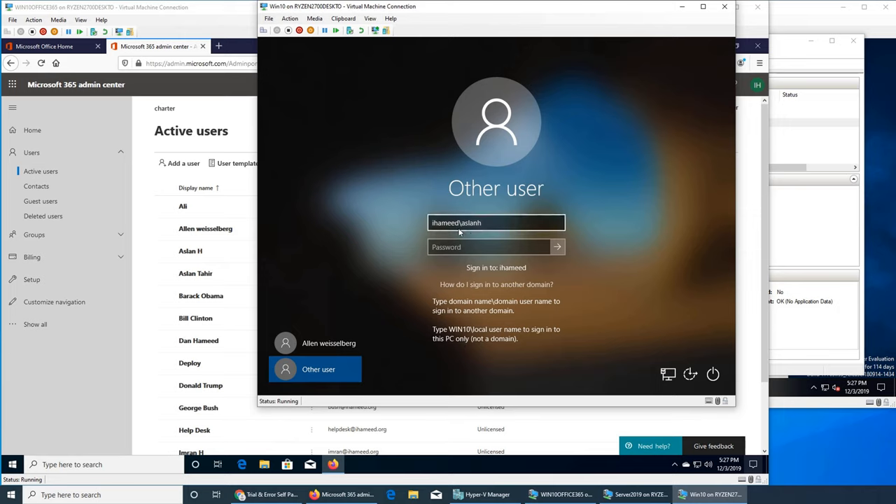
pyautogui.click(496, 222)
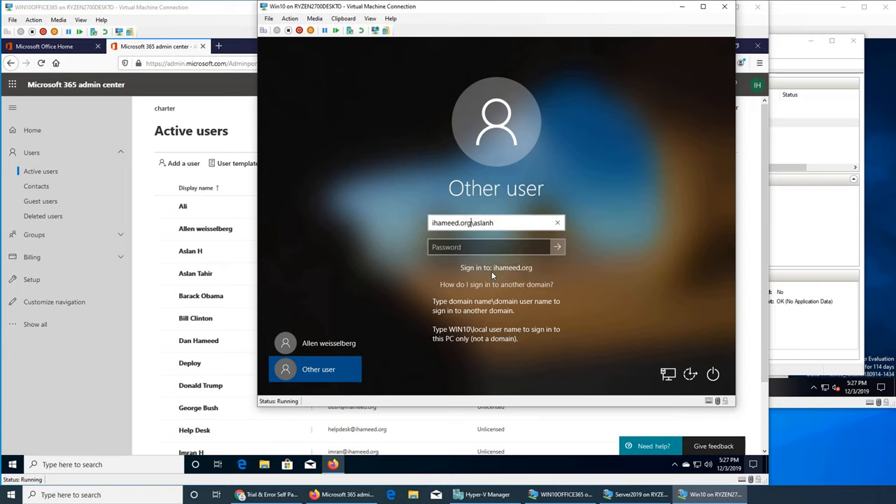
pyautogui.click(491, 247)
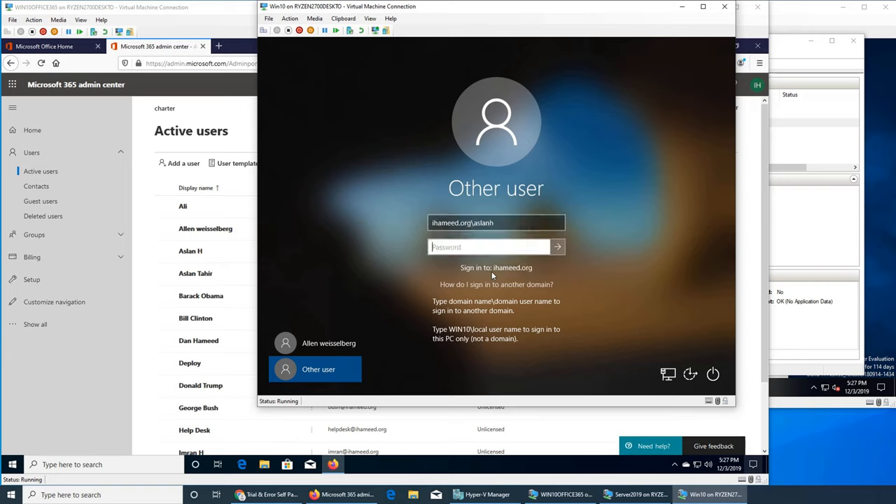
pyautogui.write('password')
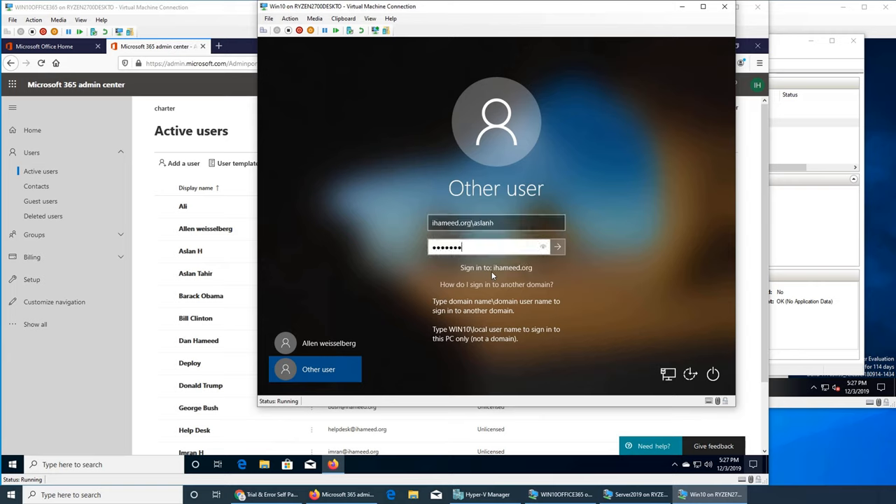
pyautogui.click(558, 246)
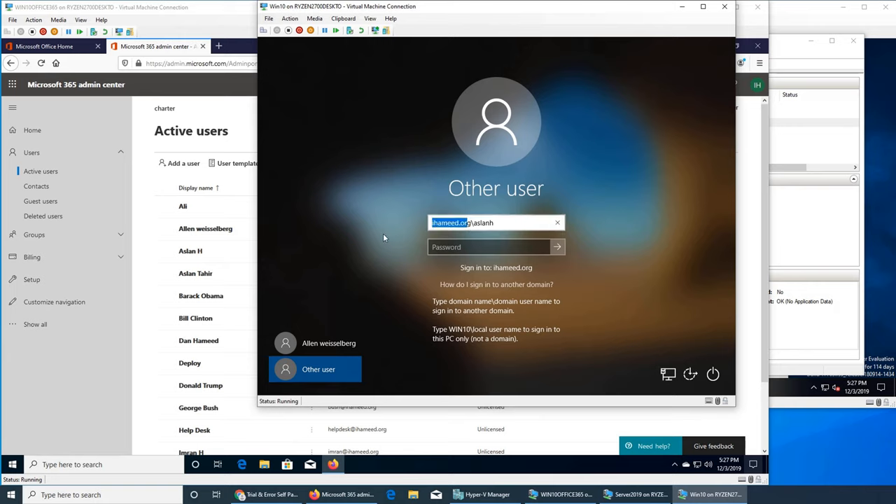
# Sign in as the local administrator and close the licence-expiry warning.
pyautogui.press('Delete')
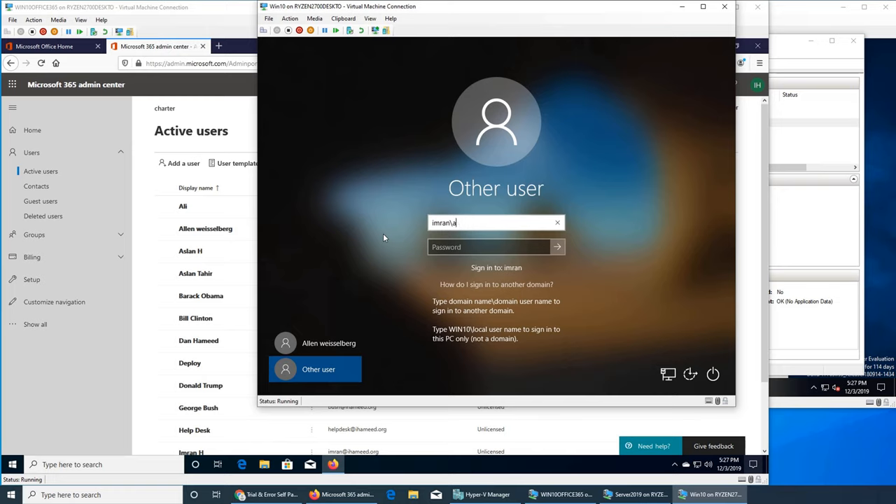
pyautogui.write('dministrator')
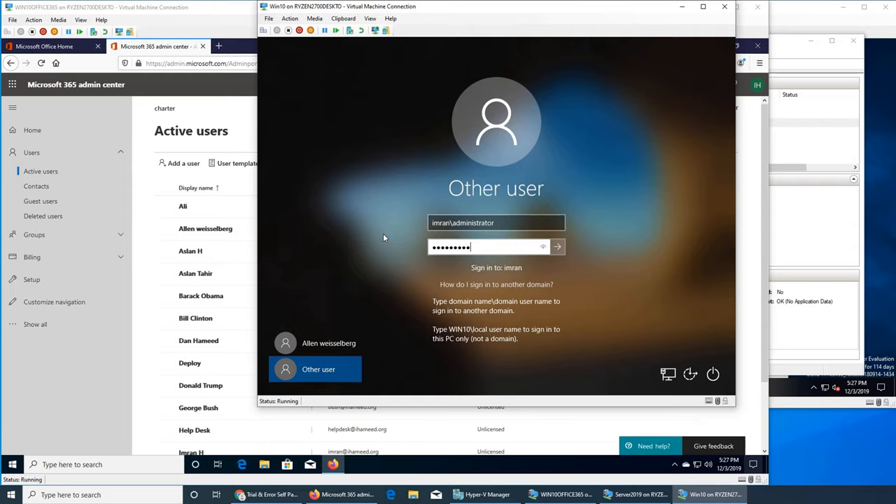
pyautogui.click(557, 246)
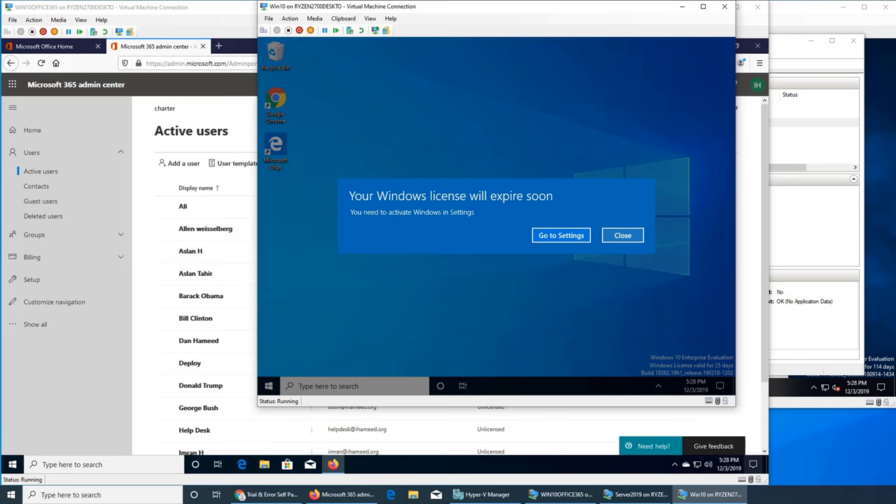
pyautogui.click(622, 234)
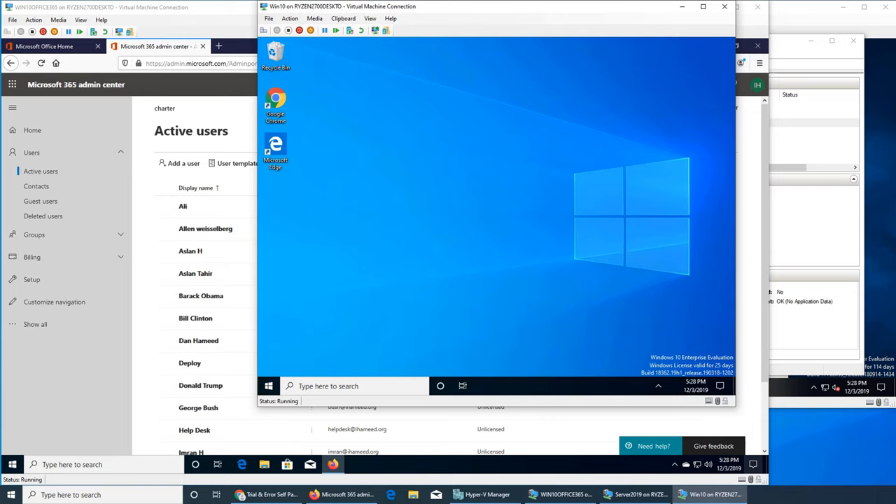
# Sign out from the Start account menu, choosing Sign out anyway despite the blocking app.
pyautogui.click(350, 386)
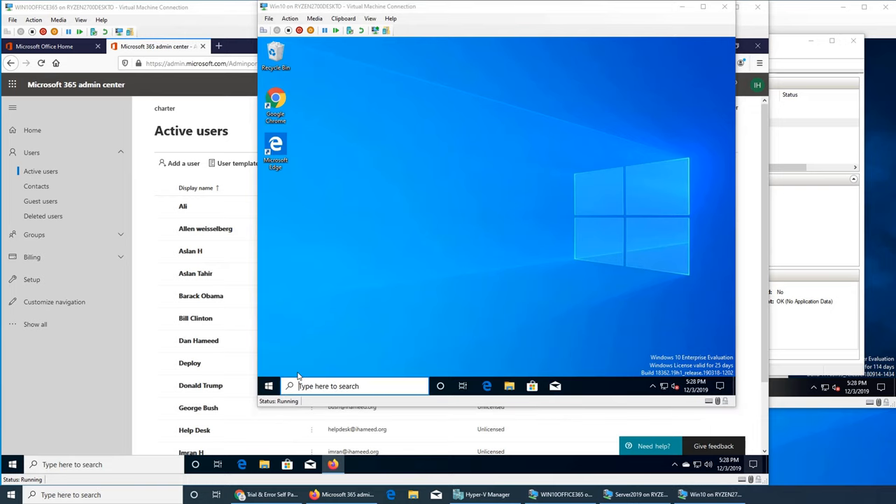
pyautogui.click(269, 386)
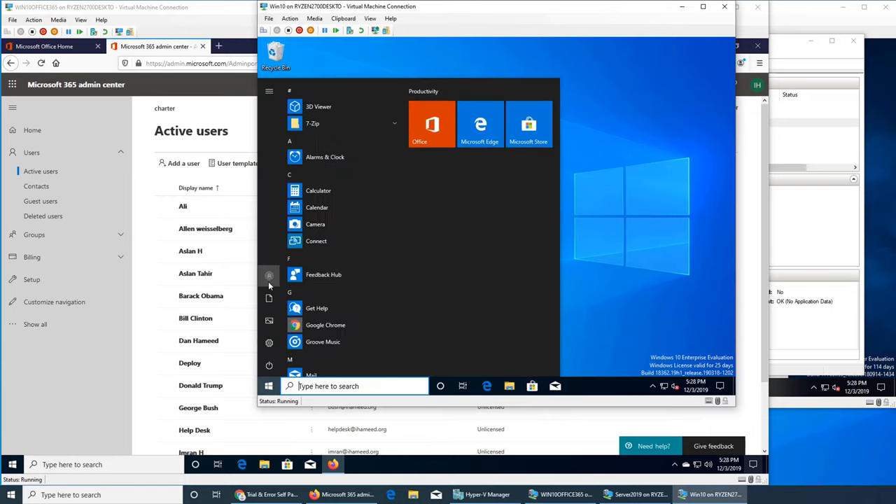
pyautogui.click(268, 275)
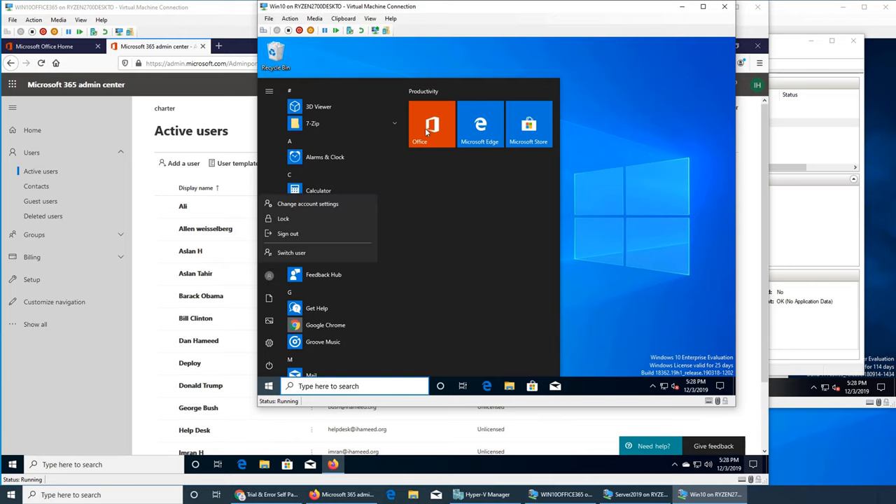
pyautogui.moveTo(431, 129)
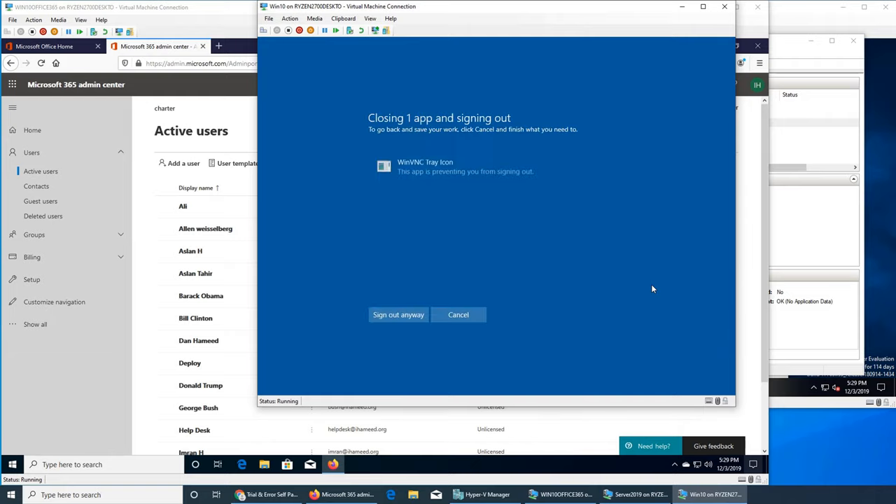
pyautogui.click(398, 315)
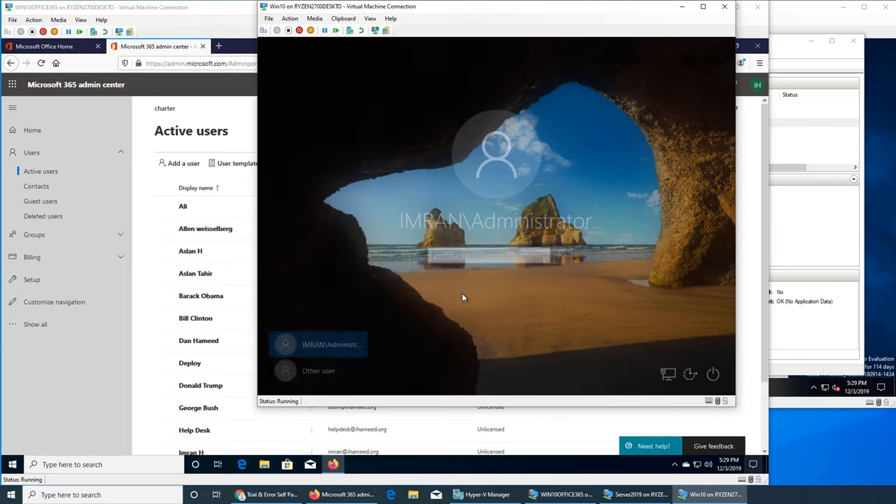
# Sign in through Other user as domain user 'imran' and bring the VM window forward.
pyautogui.click(319, 344)
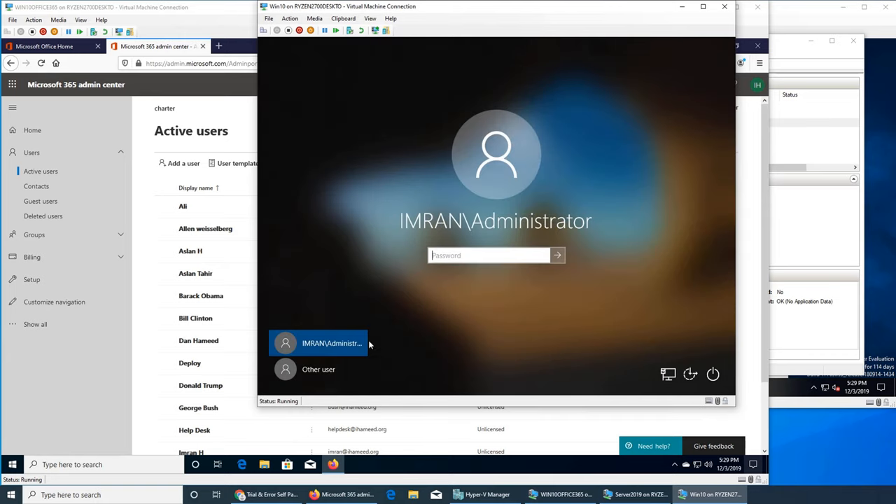
pyautogui.click(319, 369)
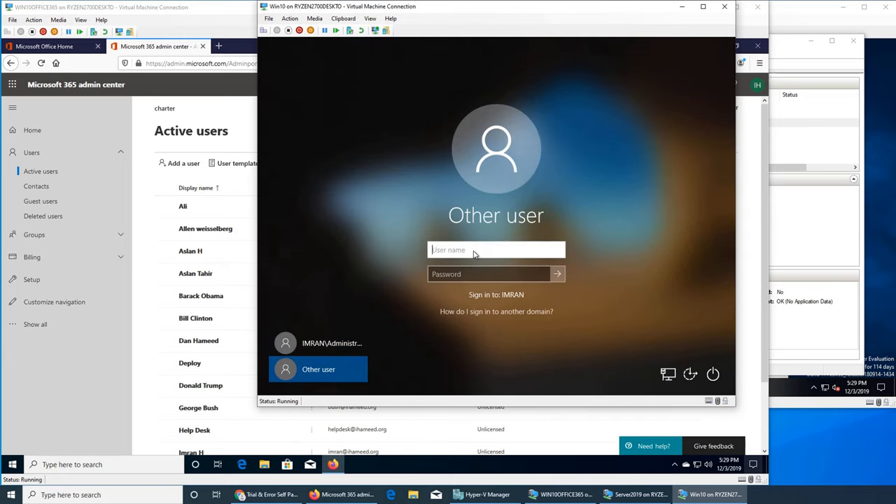
pyautogui.write('imran')
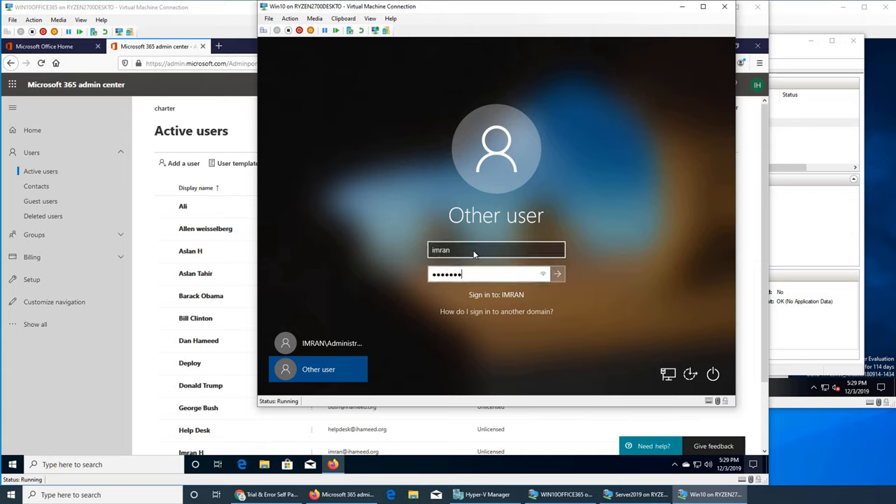
pyautogui.click(558, 274)
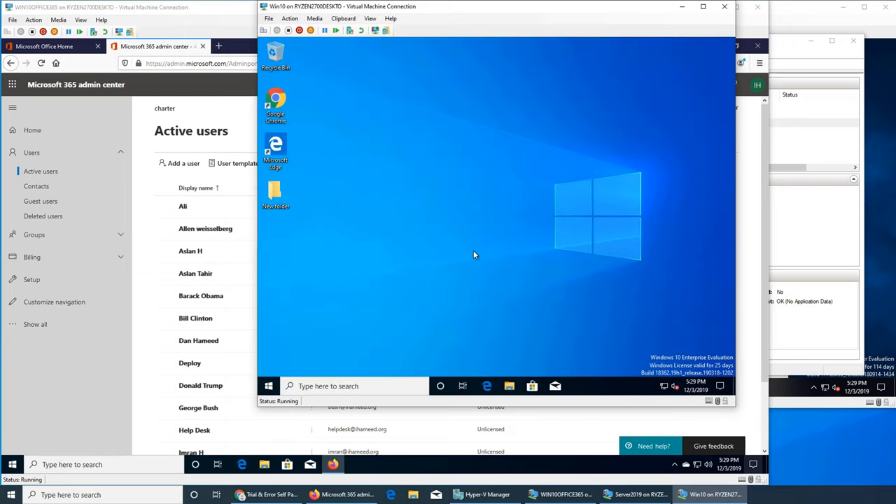
pyautogui.moveTo(438, 253)
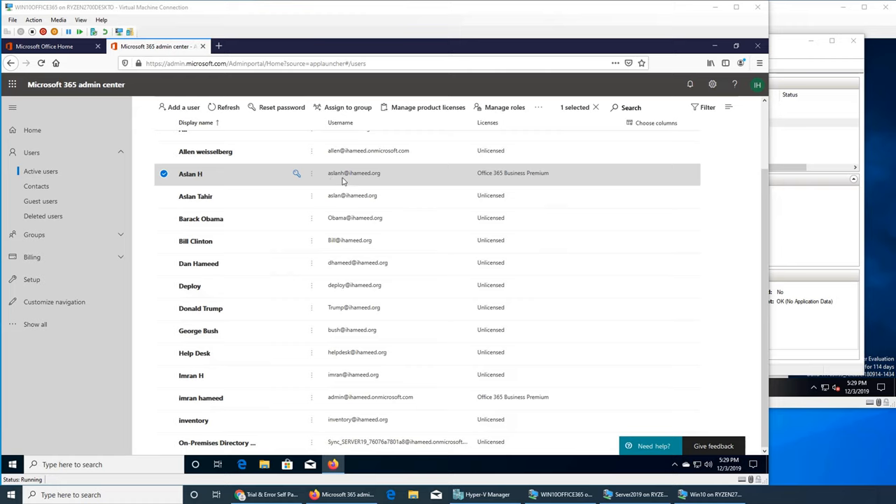
pyautogui.moveTo(559, 311)
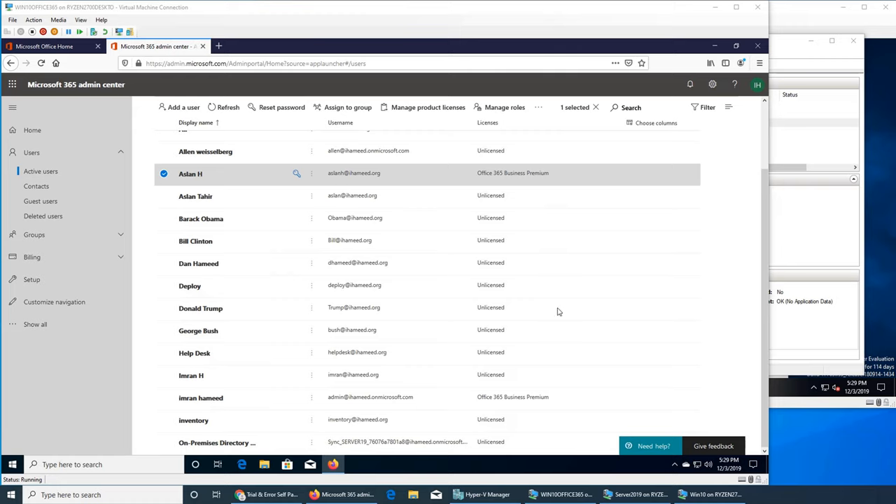
pyautogui.click(709, 495)
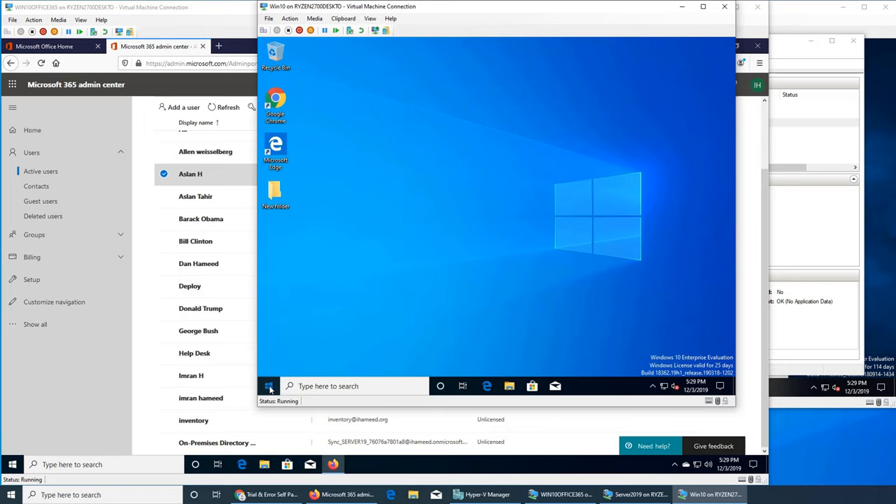
pyautogui.click(269, 386)
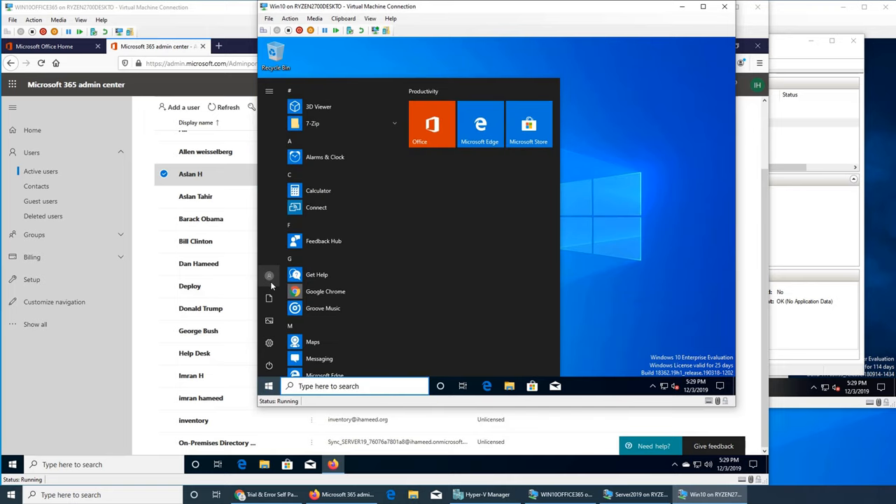
pyautogui.moveTo(273, 233)
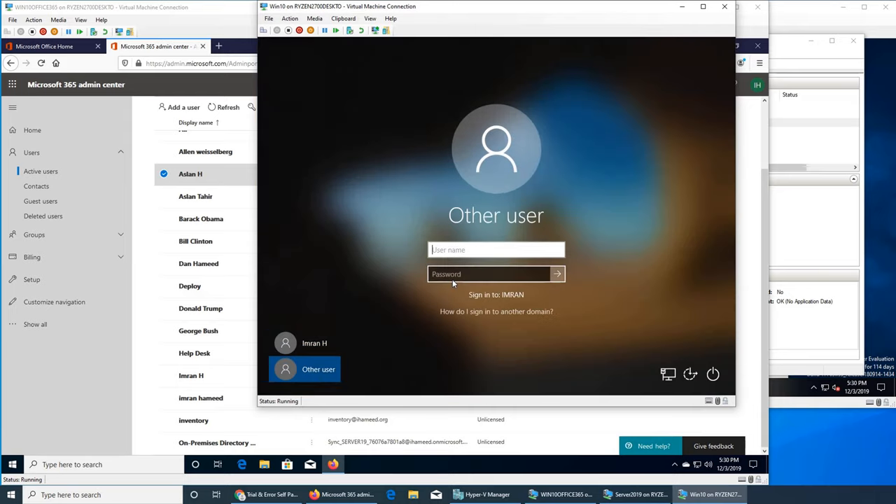
pyautogui.write('bill')
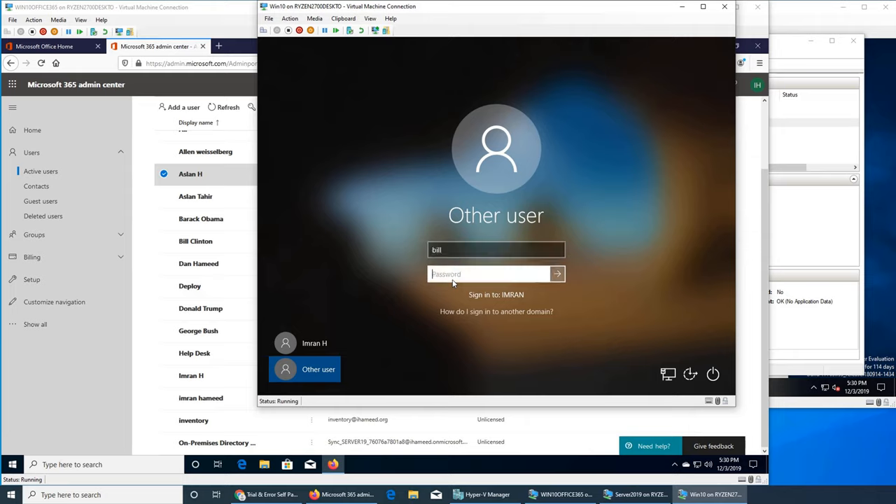
pyautogui.write('password')
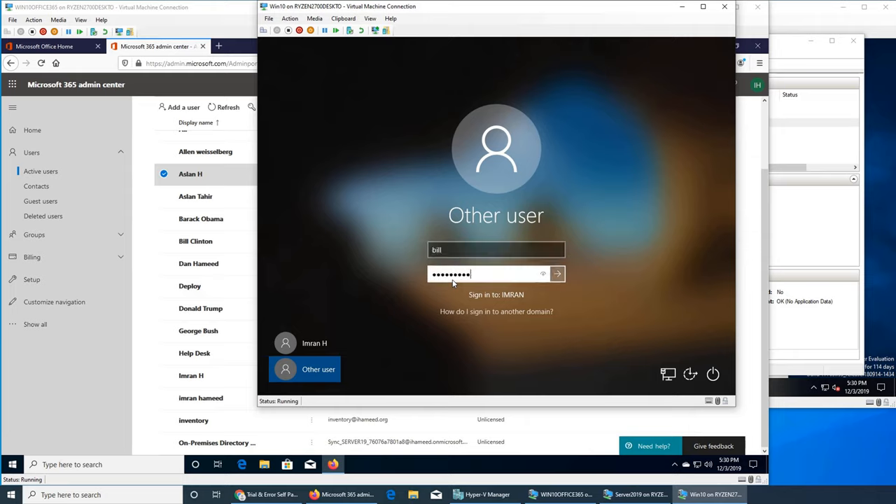
pyautogui.click(557, 273)
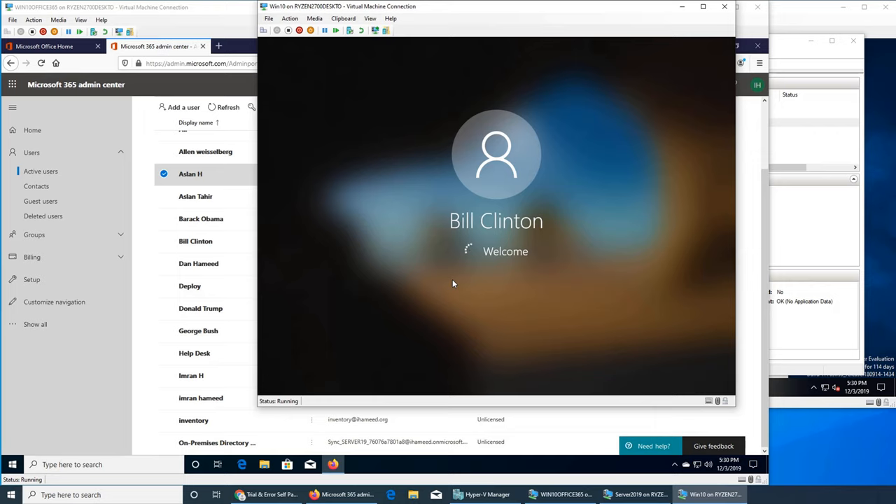
pyautogui.moveTo(493, 268)
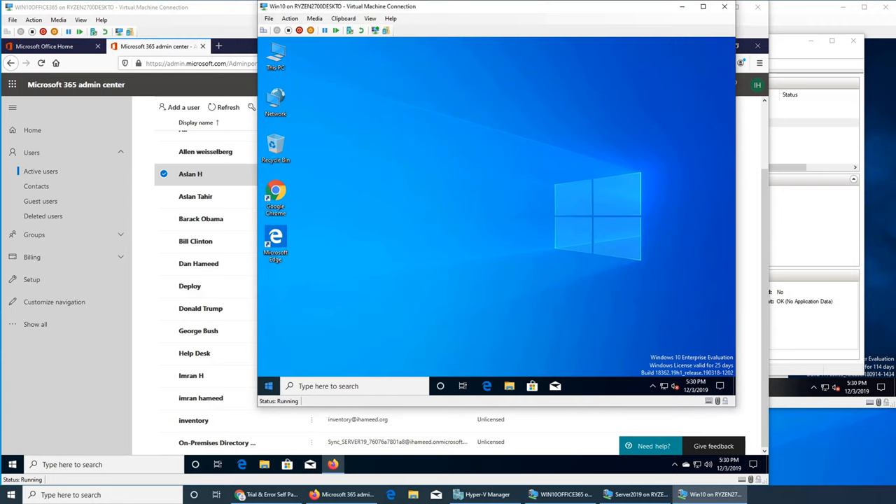
# Sign Bill Clinton out from the Start menu, forcing sign-out past the blocking app.
pyautogui.click(269, 386)
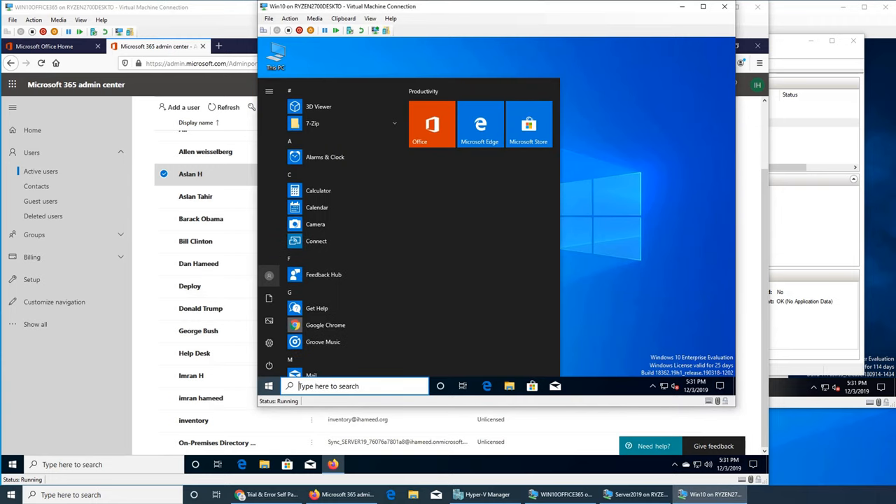
pyautogui.click(269, 275)
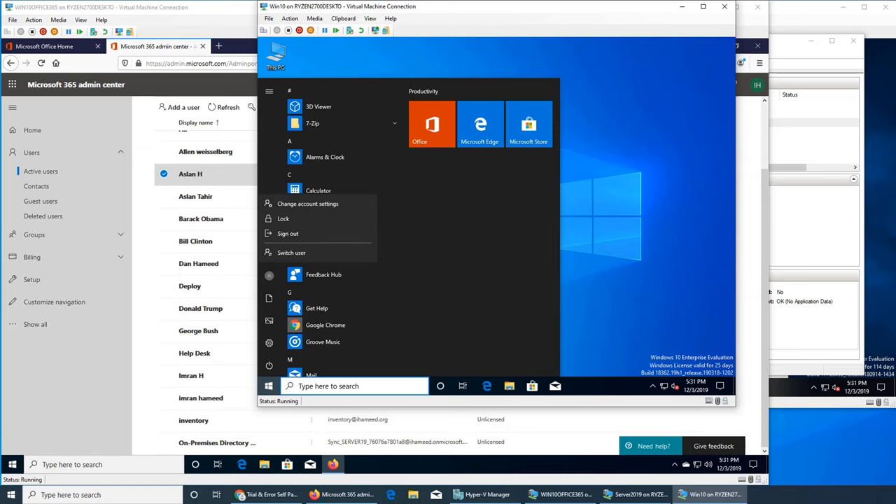
pyautogui.moveTo(287, 234)
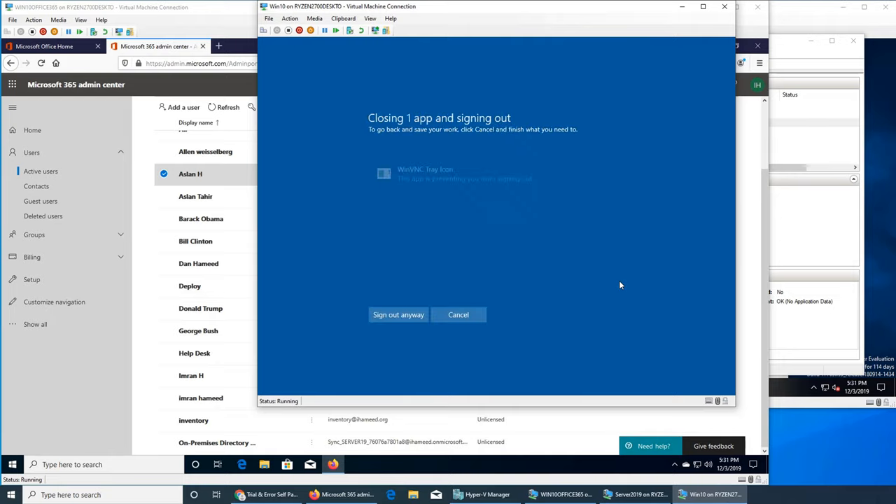
pyautogui.click(397, 315)
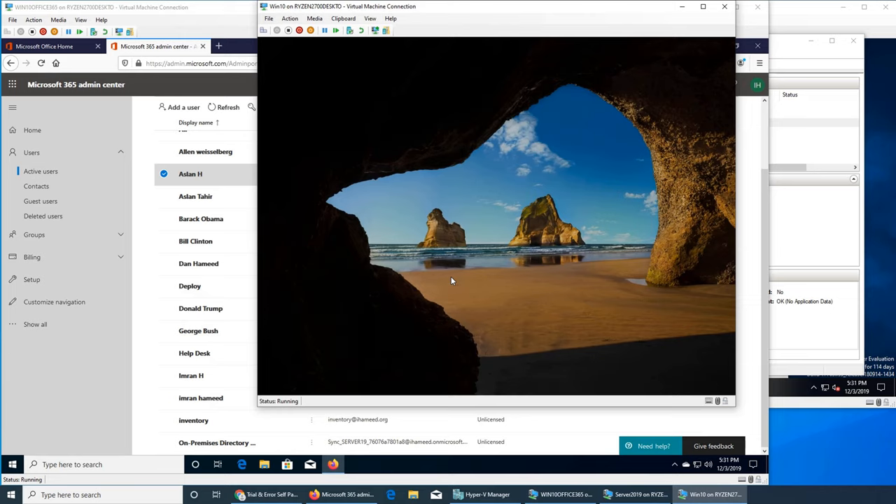
pyautogui.click(318, 369)
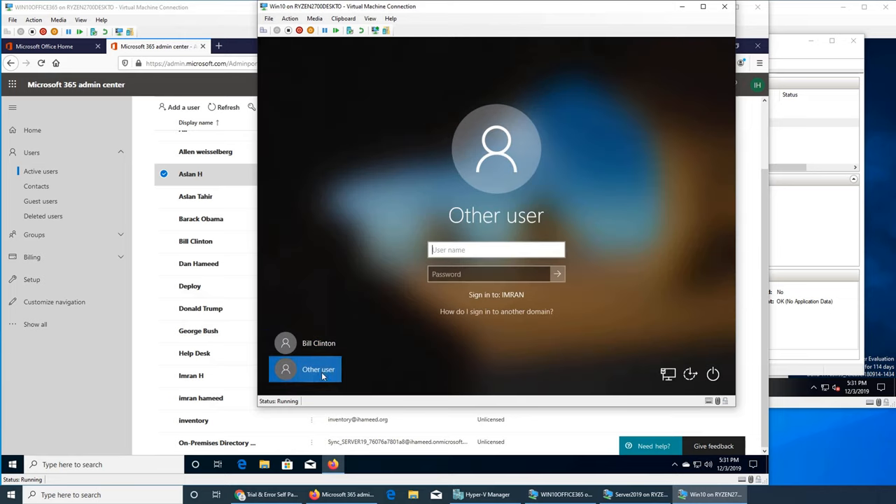
pyautogui.click(497, 274)
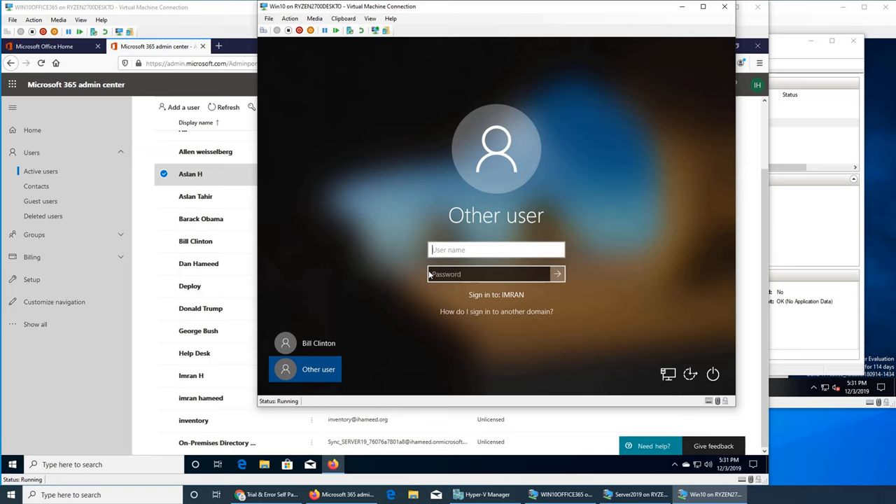
pyautogui.write('aslanh')
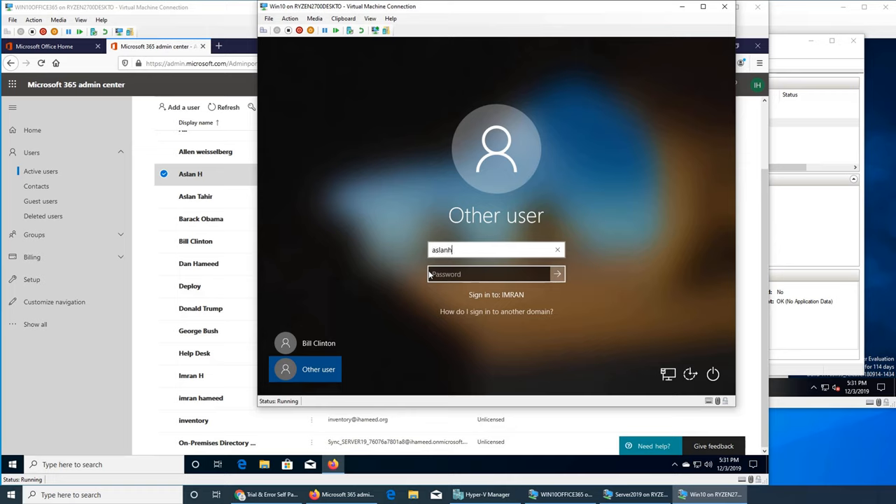
pyautogui.click(496, 274)
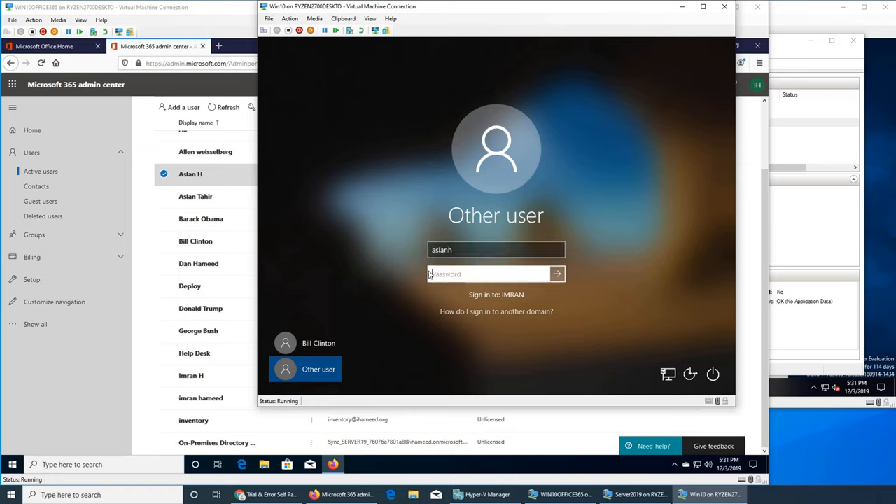
pyautogui.write('password')
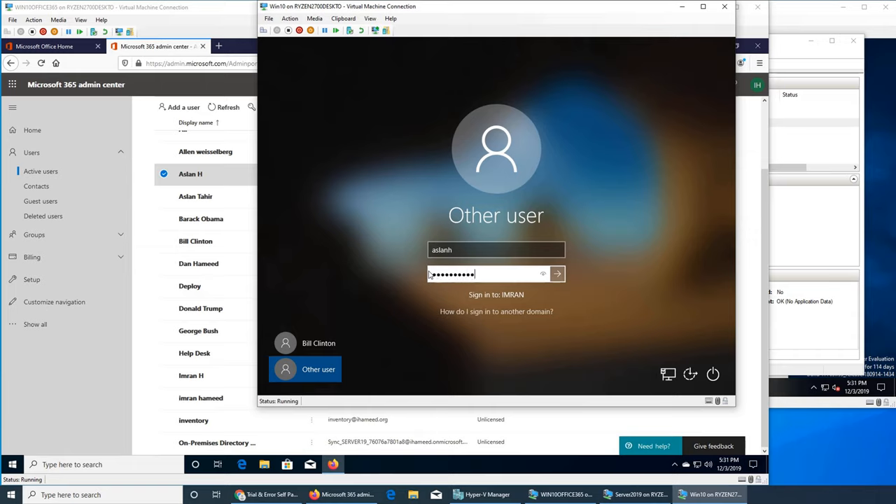
pyautogui.click(557, 273)
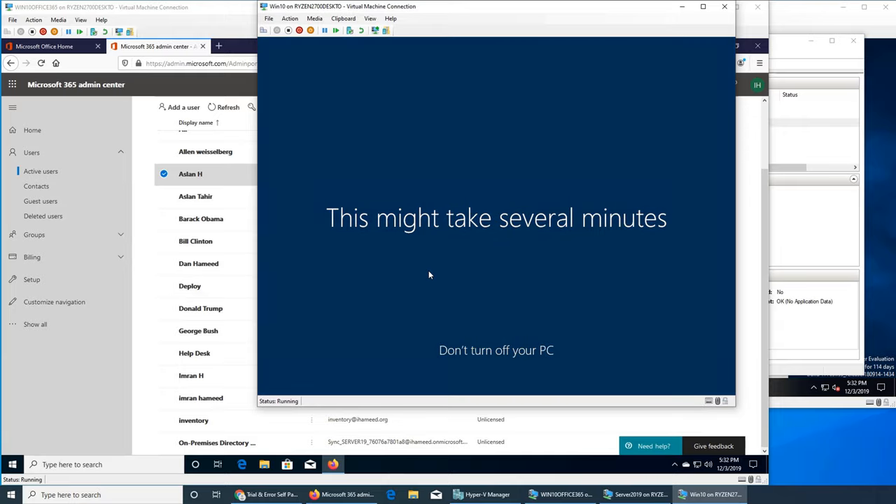
pyautogui.moveTo(591, 288)
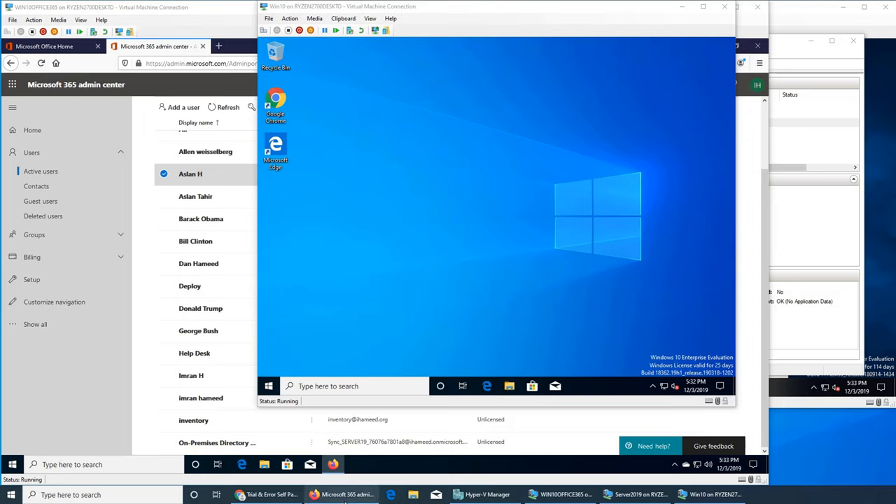
pyautogui.moveTo(218, 15)
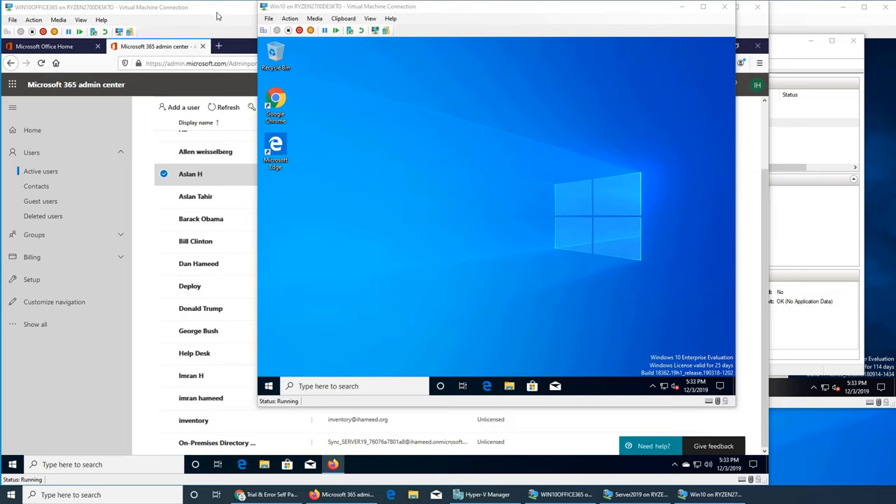